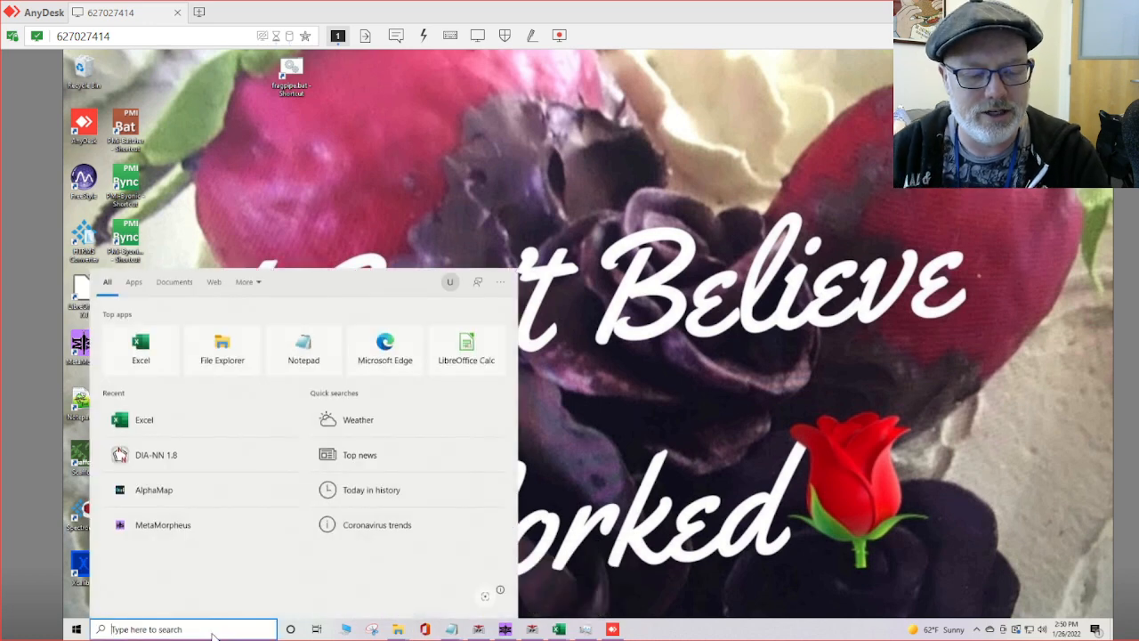
Step: Search Windows Start, then launch Microsoft Edge on a new empty tab
type("ch")
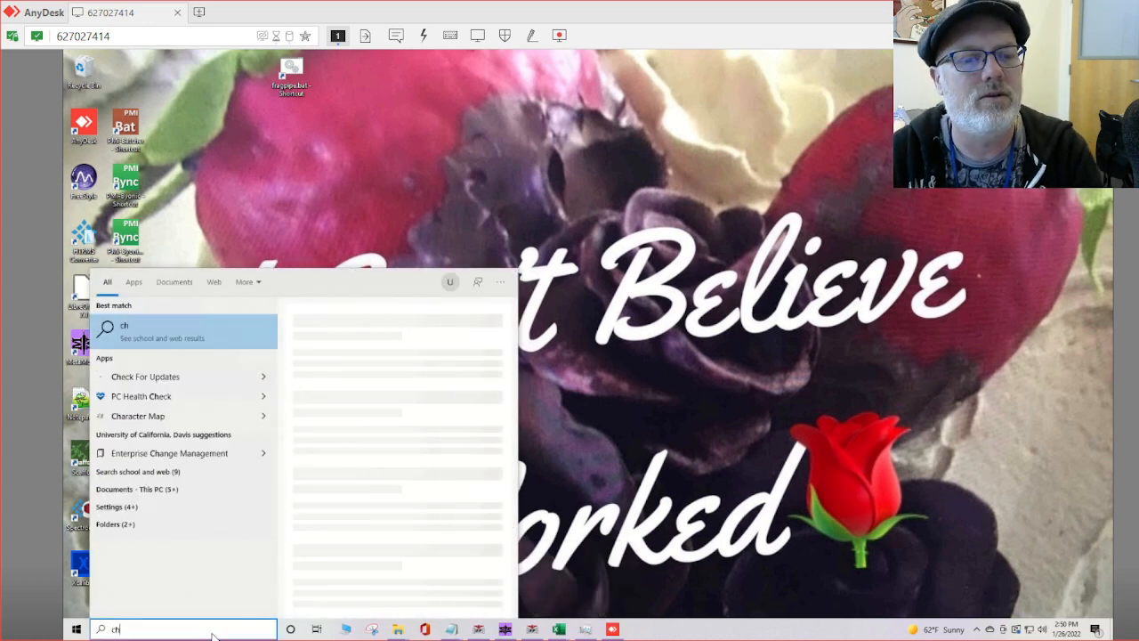
type("excel")
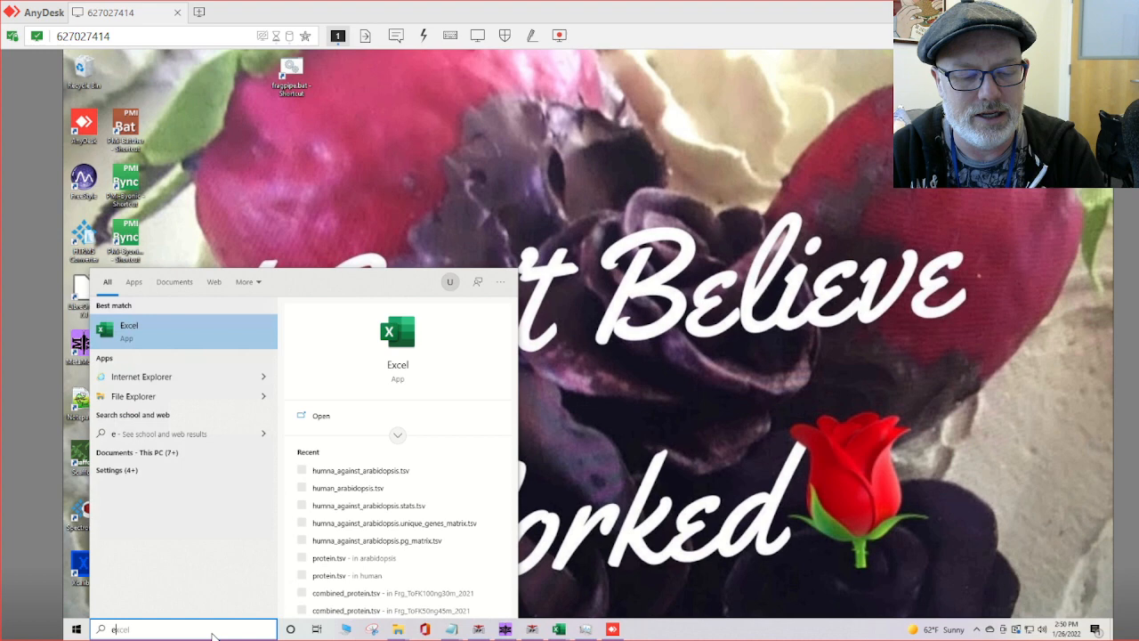
left_click(129, 331)
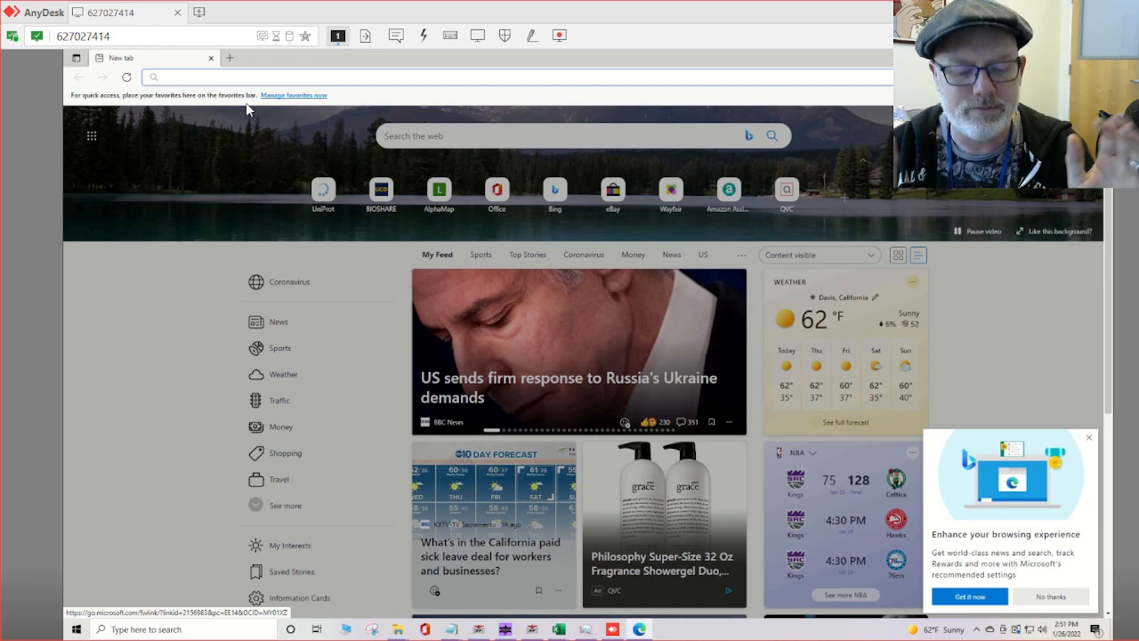
Step: Search 'dia-nn github', open the DiaNN repository, and scroll to the 1.8 download link
type("dia-nn github")
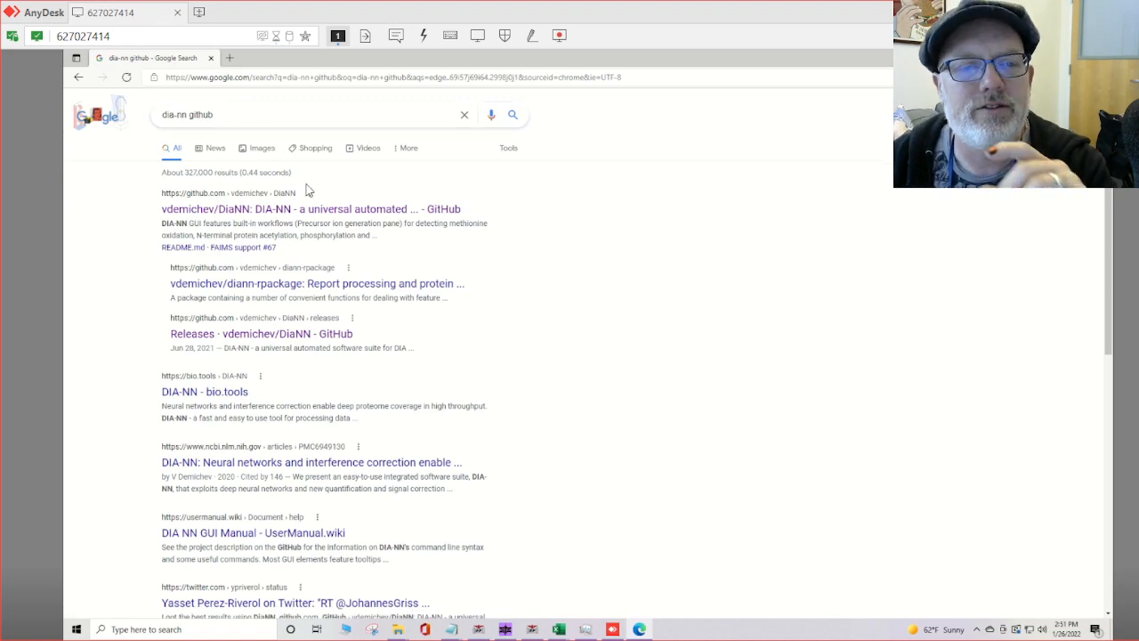
left_click(309, 209)
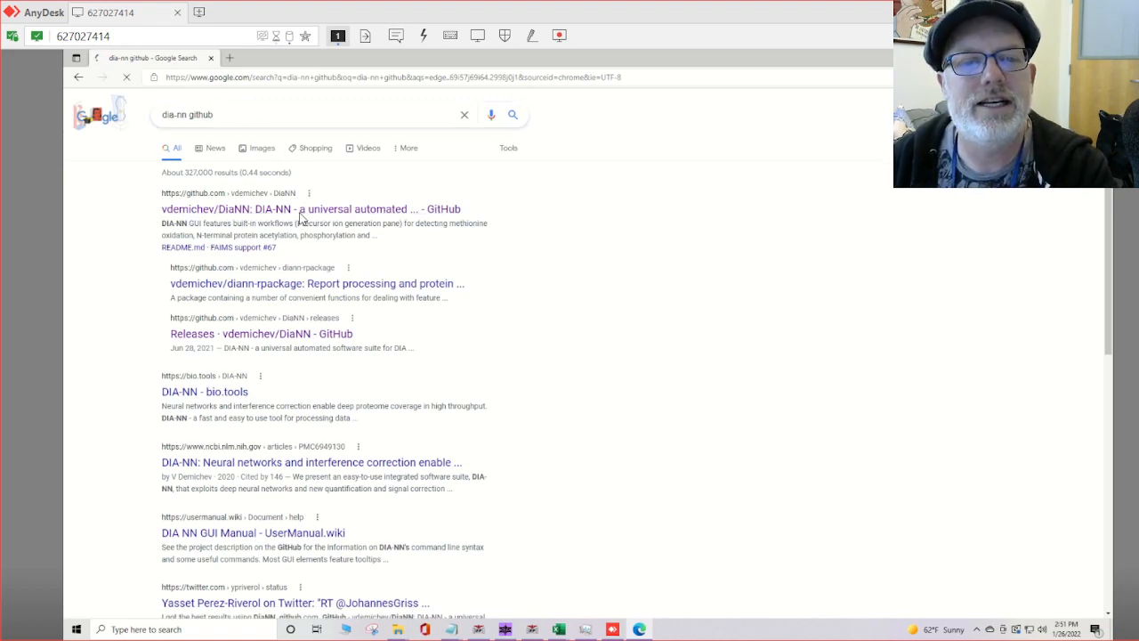
left_click(310, 208)
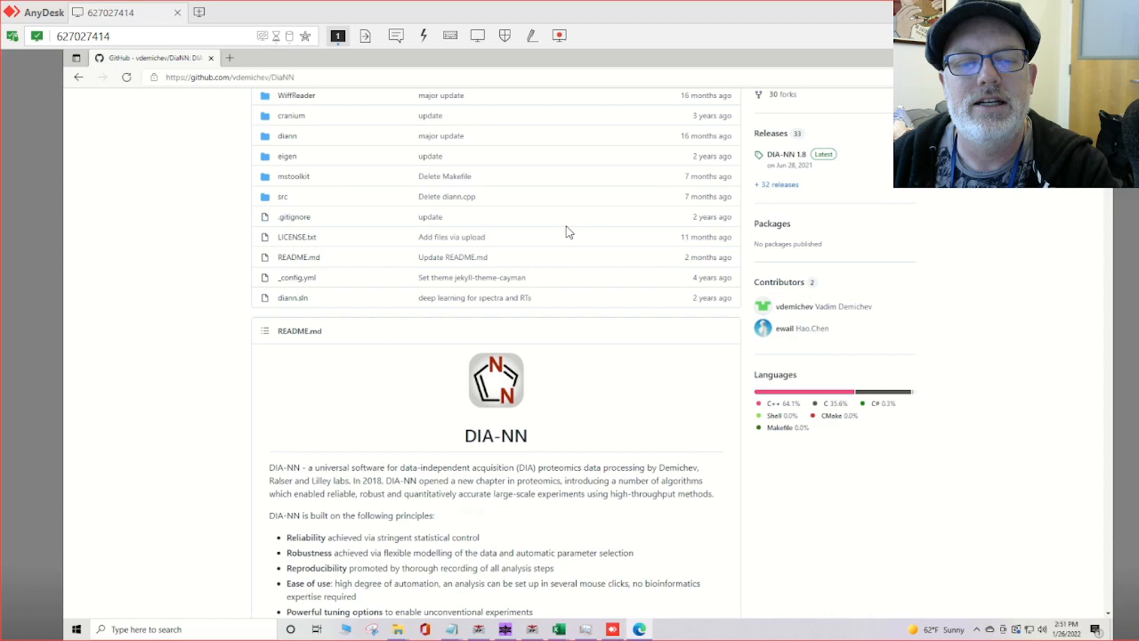
scroll("down", 3)
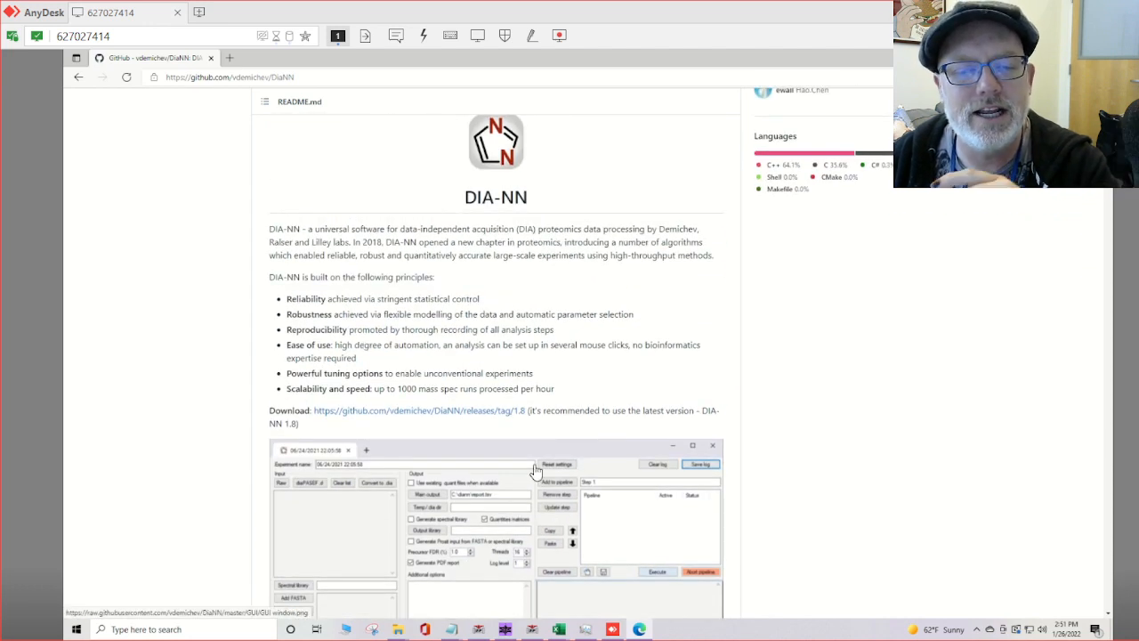
scroll("down", 3)
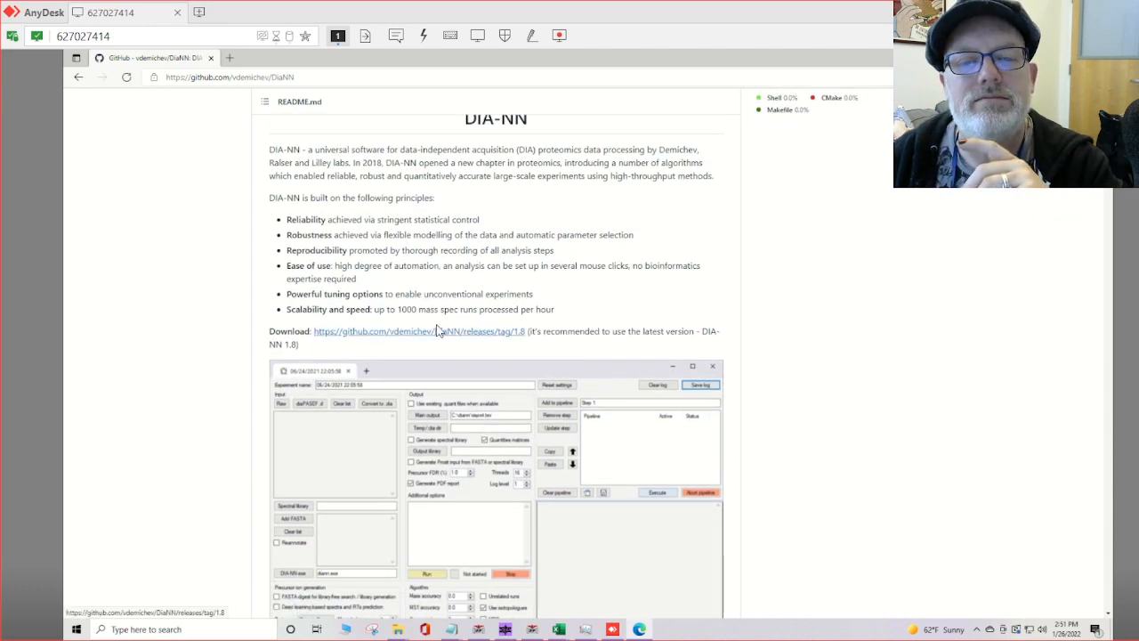
Step: Download DIA-NN.1.8.Setup.exe from the release 1.8 Assets list
left_click(418, 331)
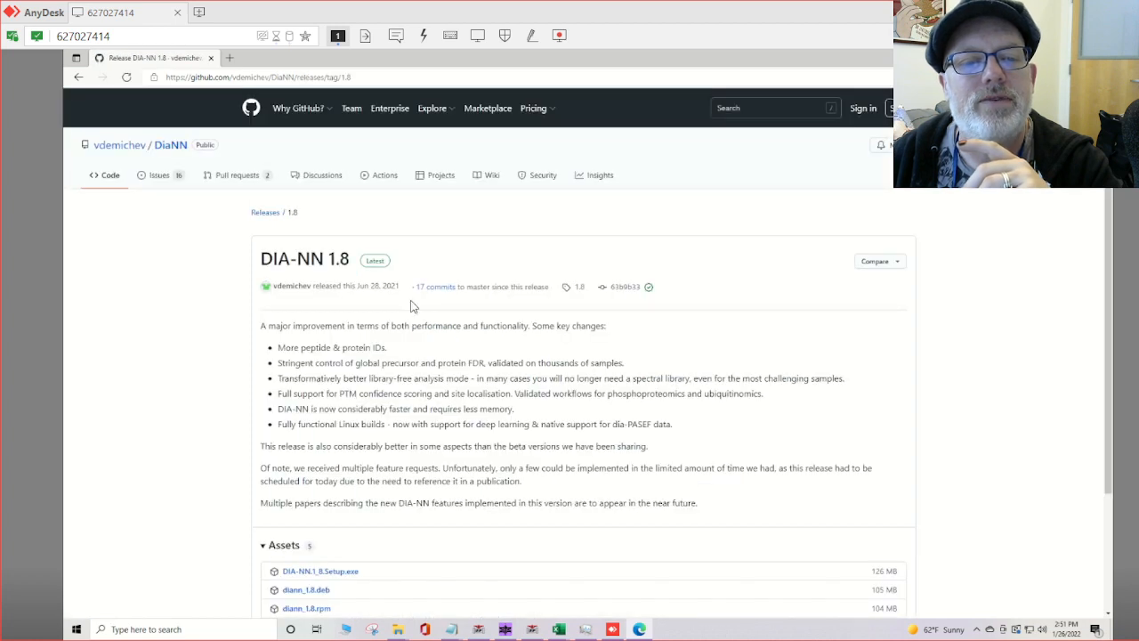
scroll("down", 3)
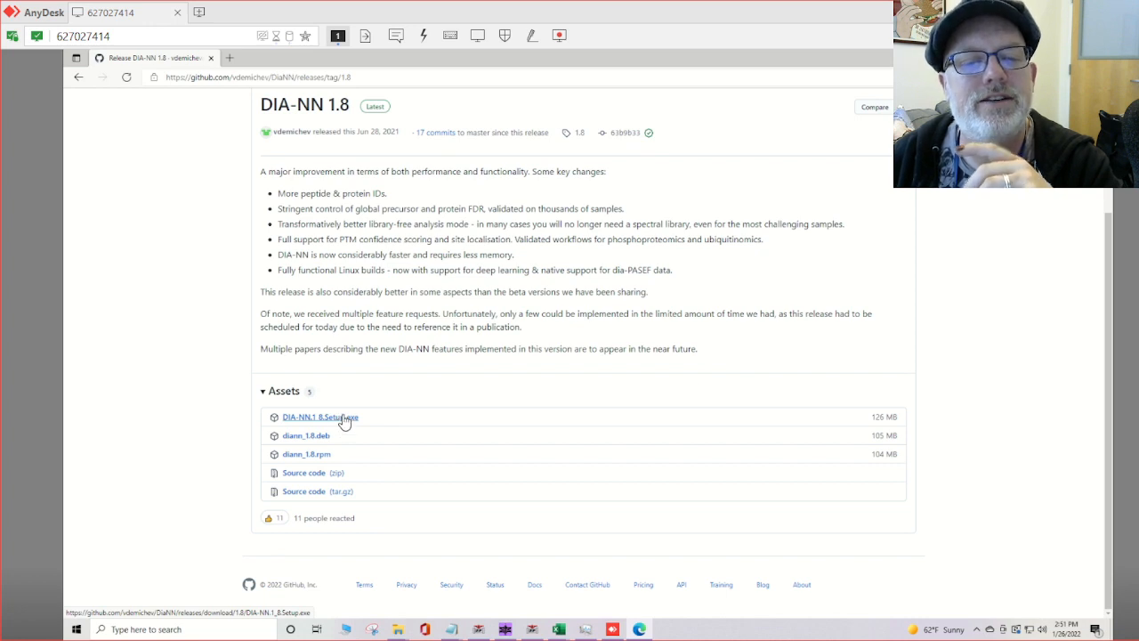
left_click(318, 417)
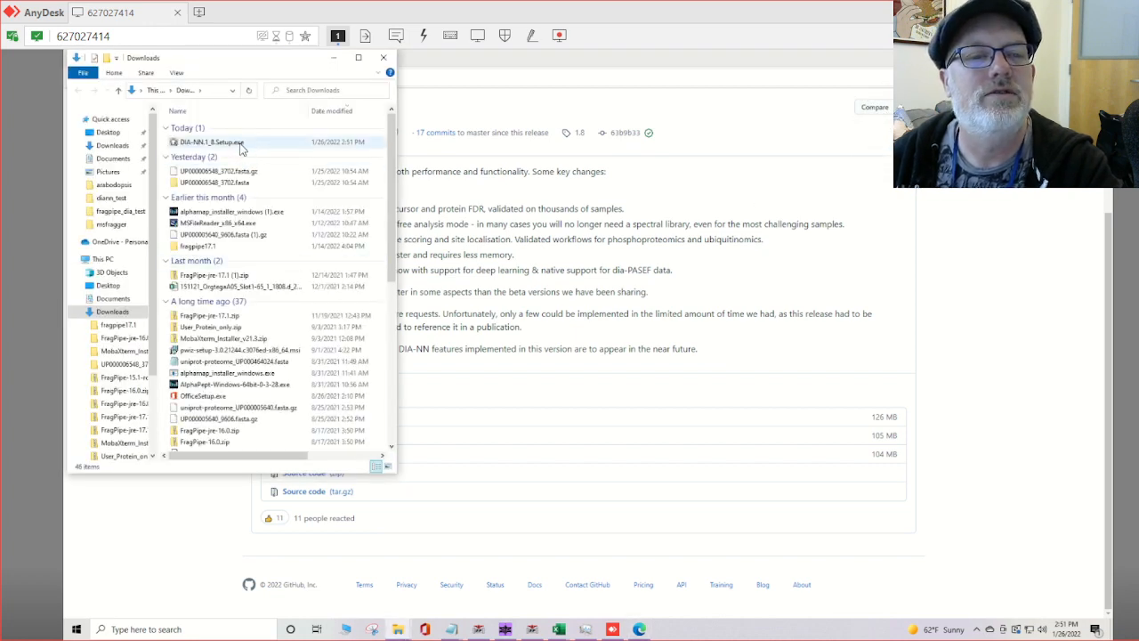
double_click(212, 142)
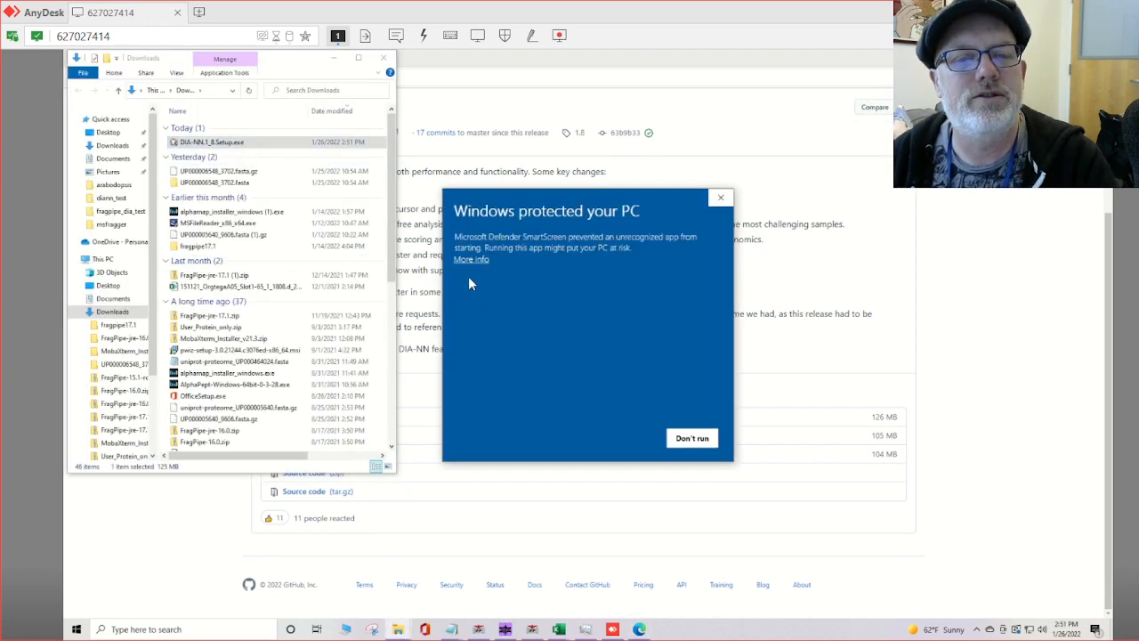
left_click(470, 259)
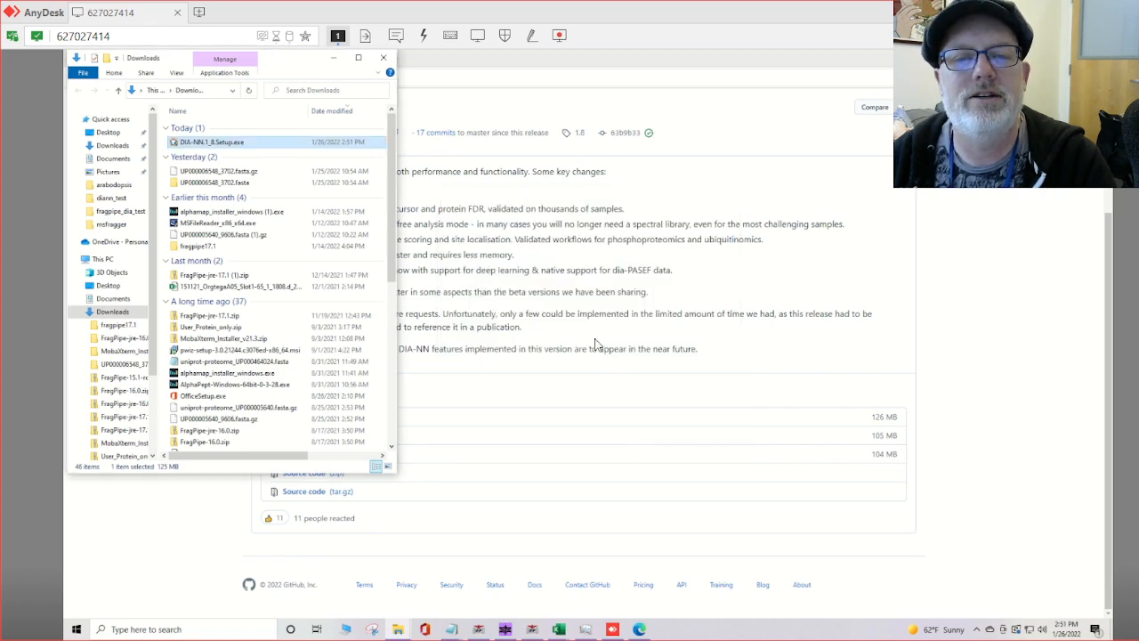
double_click(213, 142)
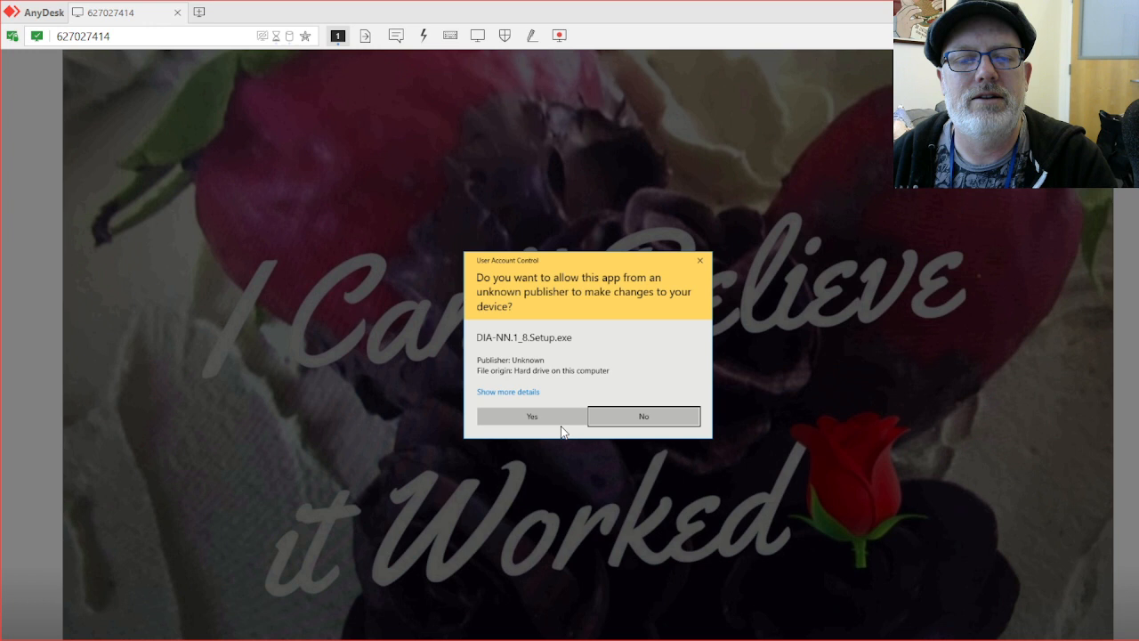
left_click(531, 415)
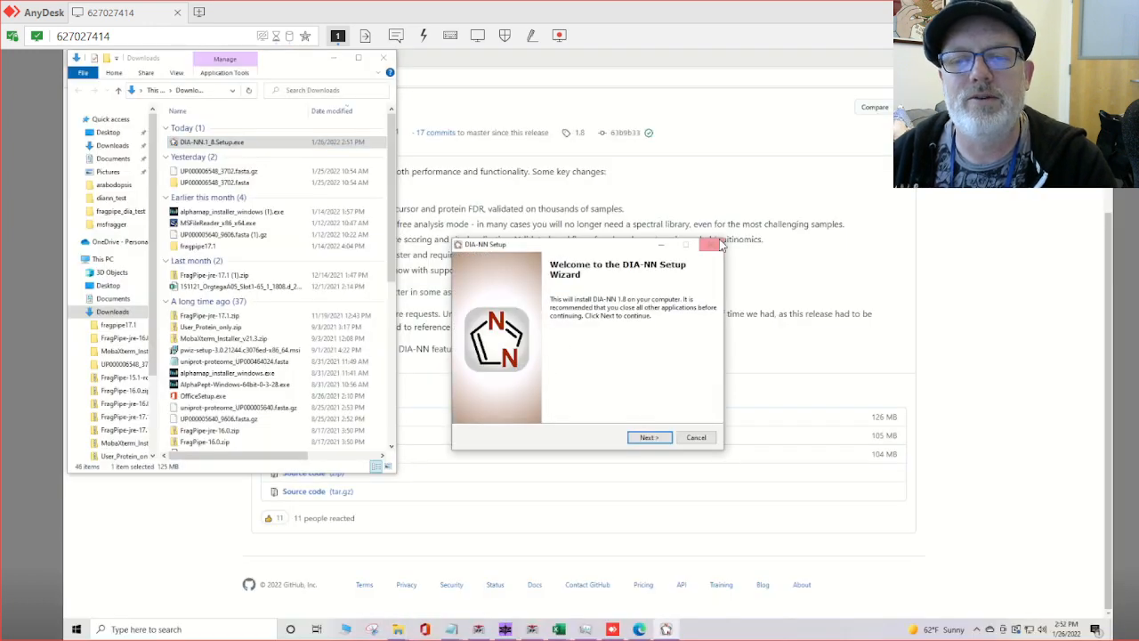
left_click(710, 244)
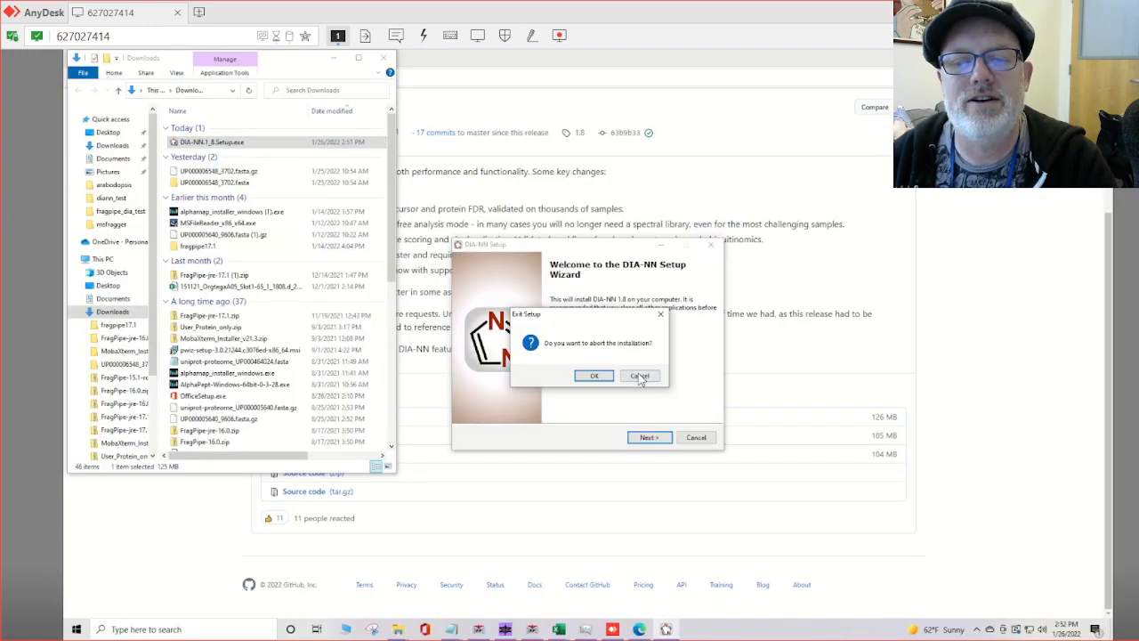
mouse_move(681, 409)
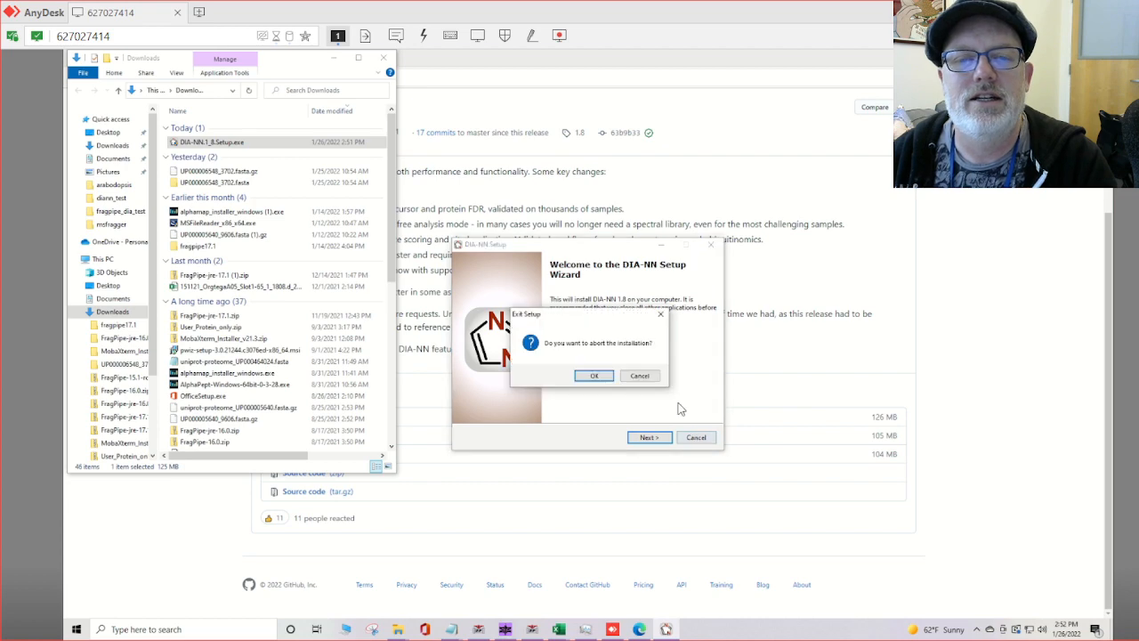
left_click(593, 375)
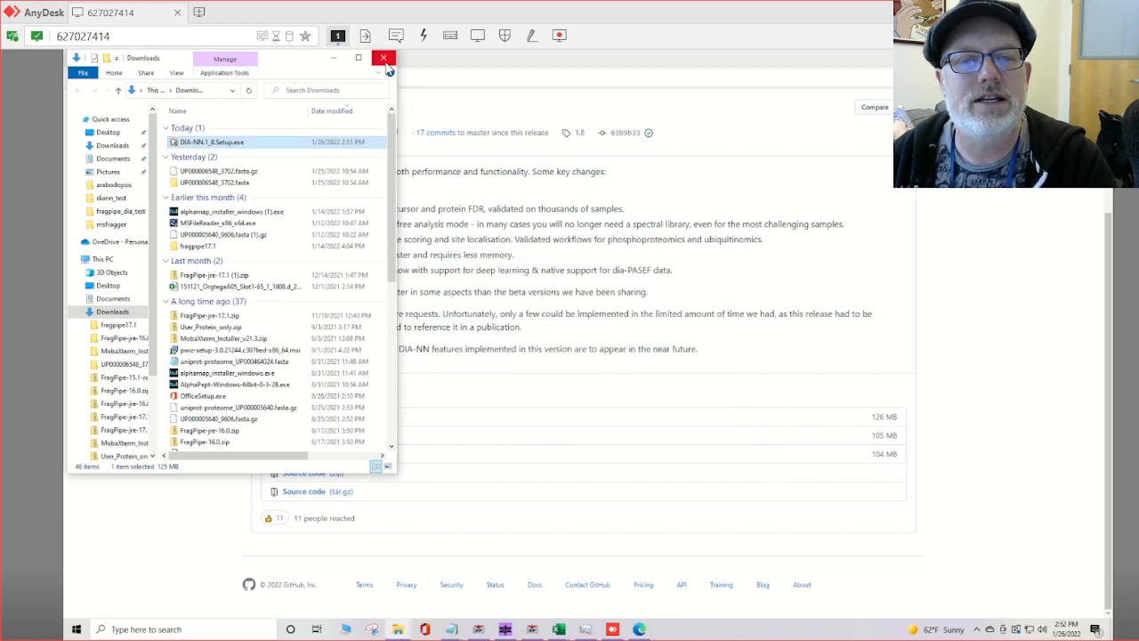
Step: Close the Downloads window and revisit the DIA-NN README's GUI screenshot
left_click(384, 57)
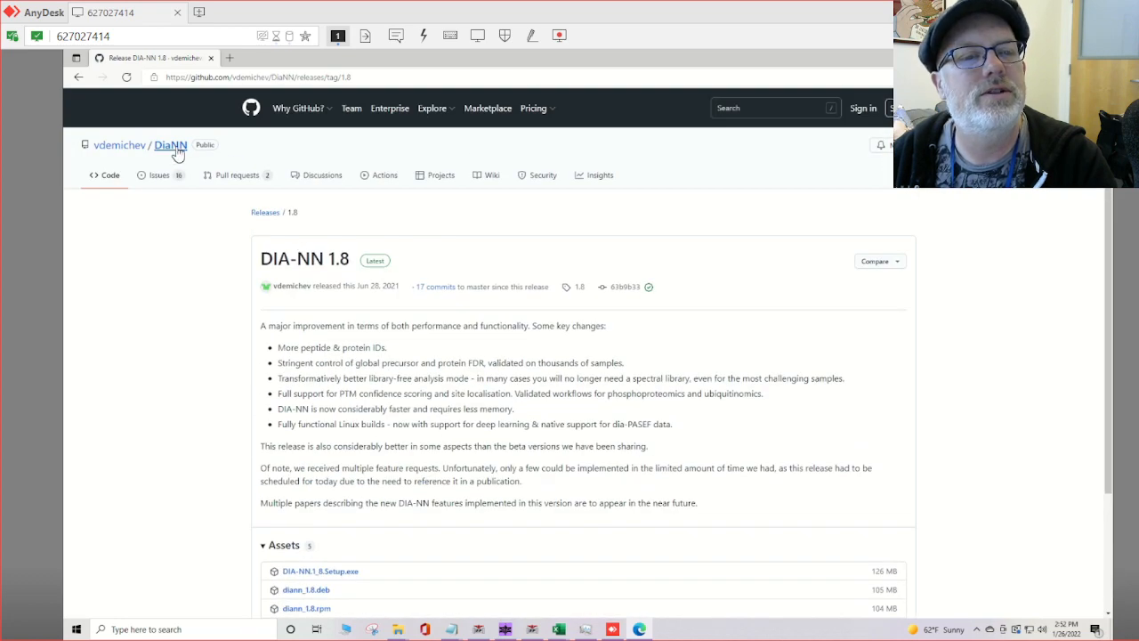
left_click(170, 144)
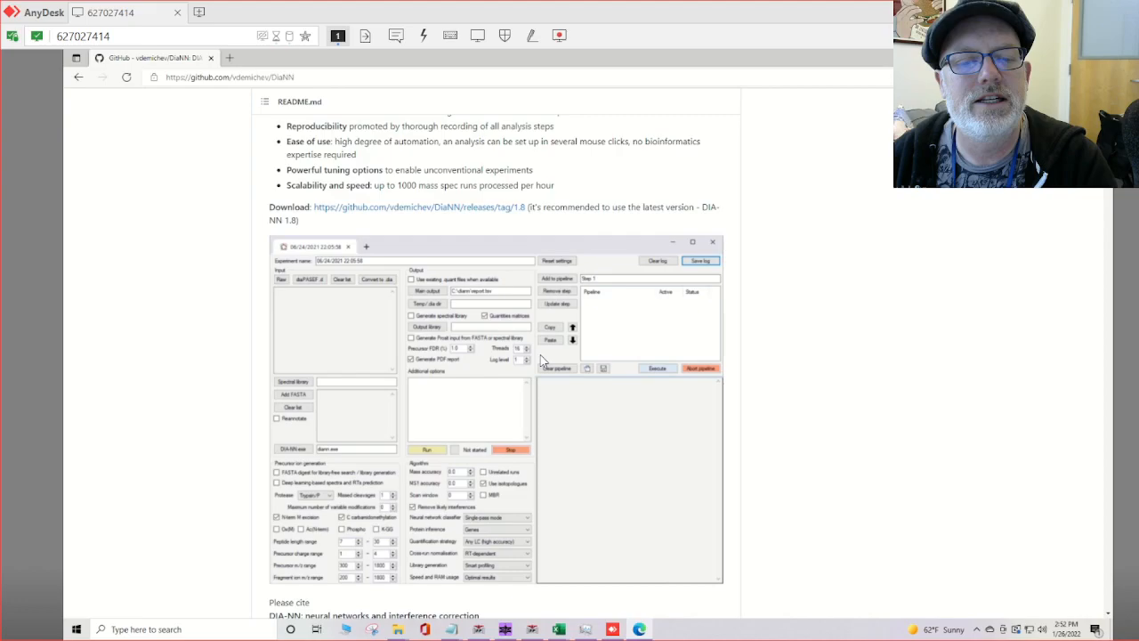
scroll("down", 3)
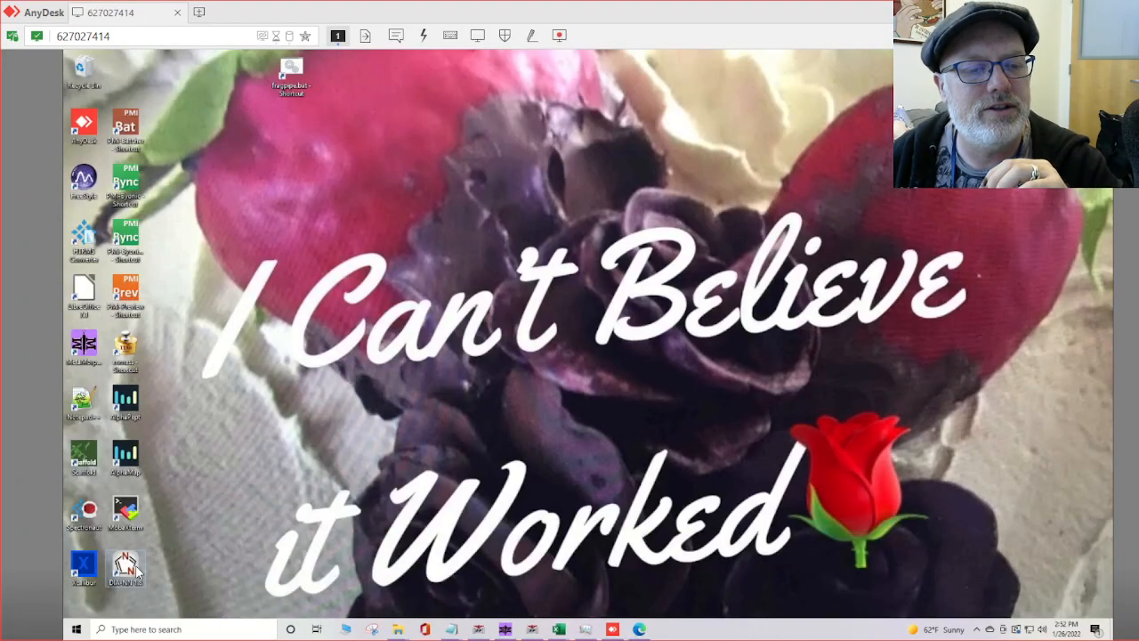
Step: Launch the DIA-NN 1.8 best match from the Start search panel
left_click_drag(125, 565, 209, 565)
type("di")
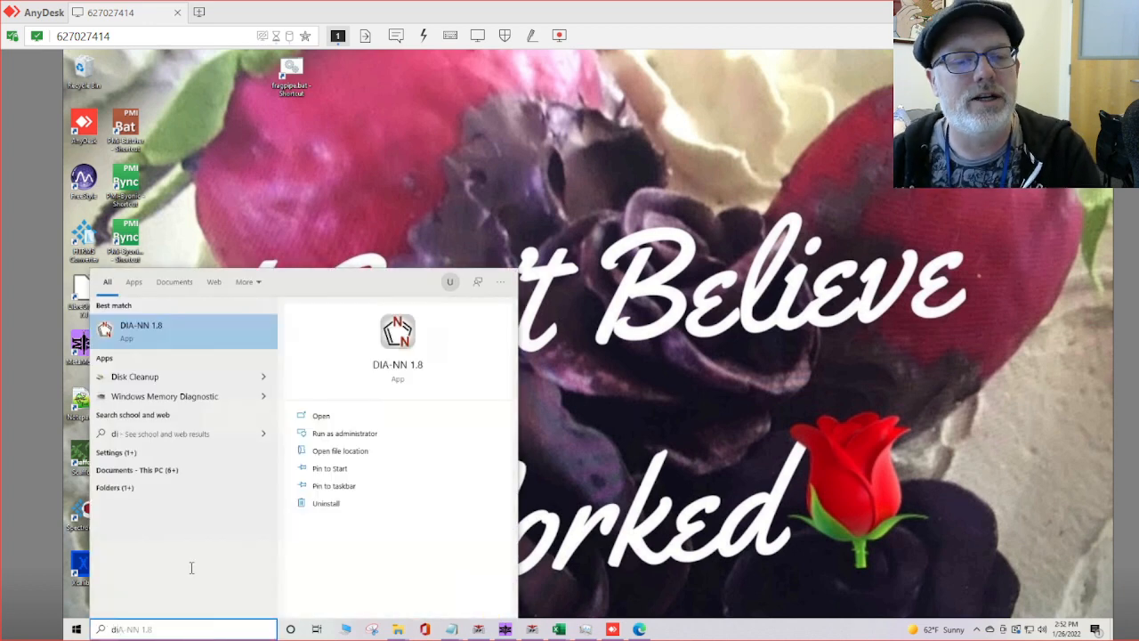
left_click(140, 330)
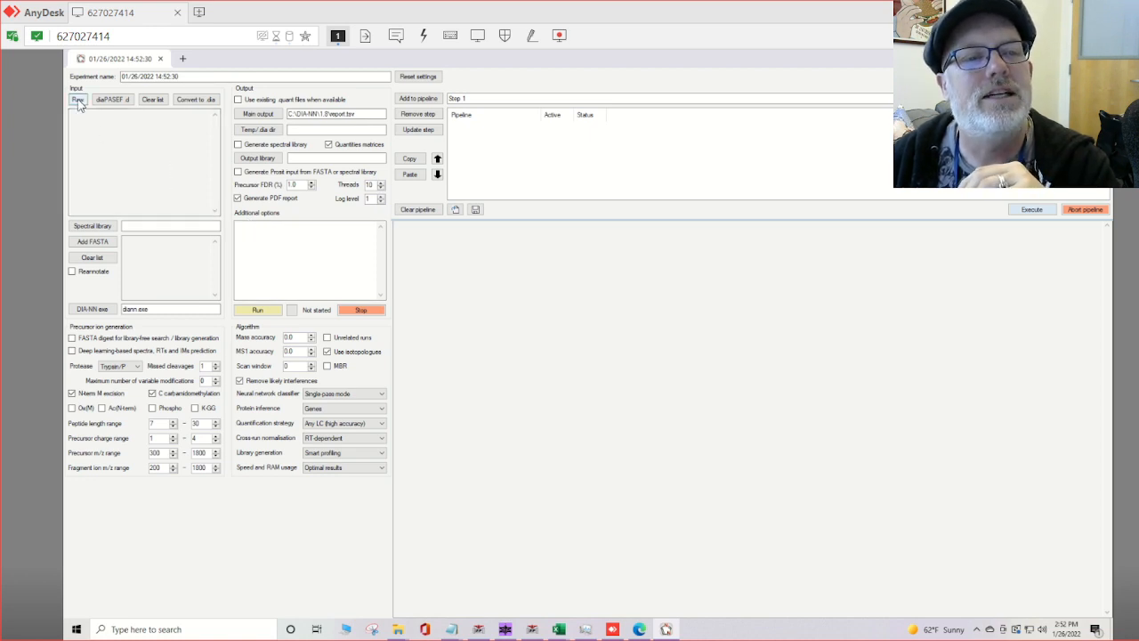
mouse_move(111, 99)
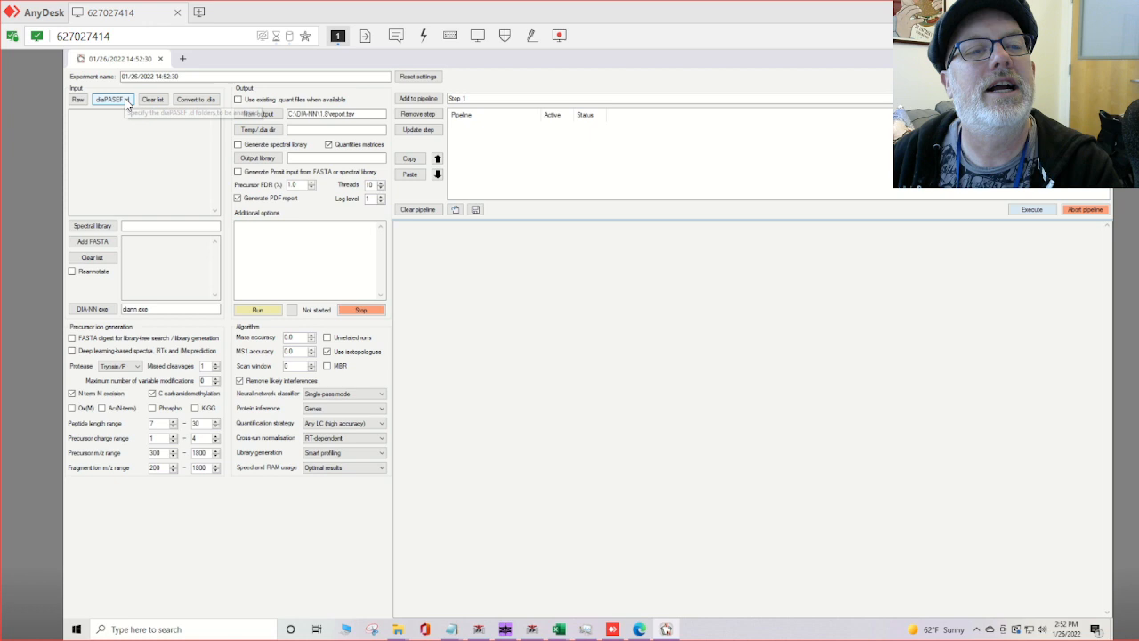
Step: Open the diaPASEF .d Select Folder dialog from the Input section
left_click(112, 99)
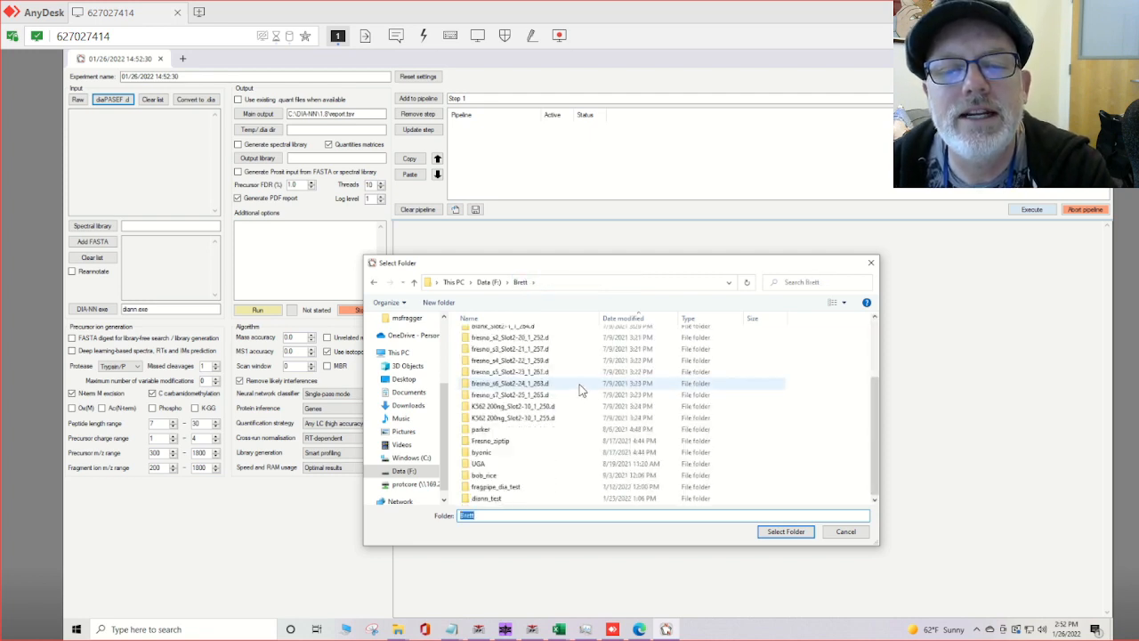
mouse_move(574, 406)
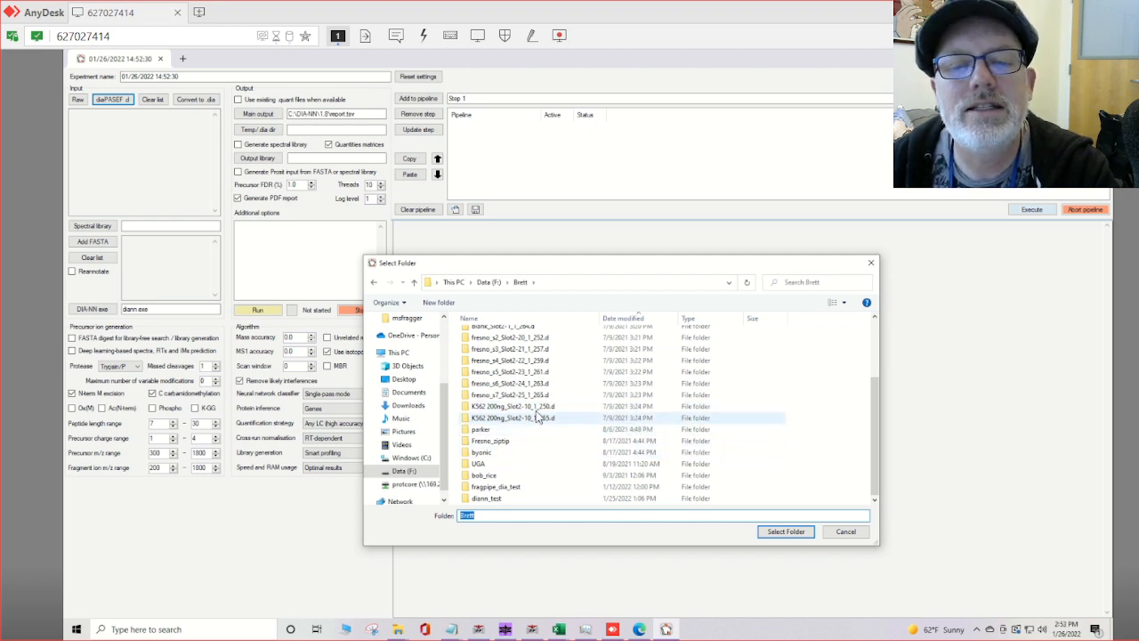
Step: Browse into diann_test and confirm the ...Slot2-3_1_715.d run folder as input
left_click(512, 406)
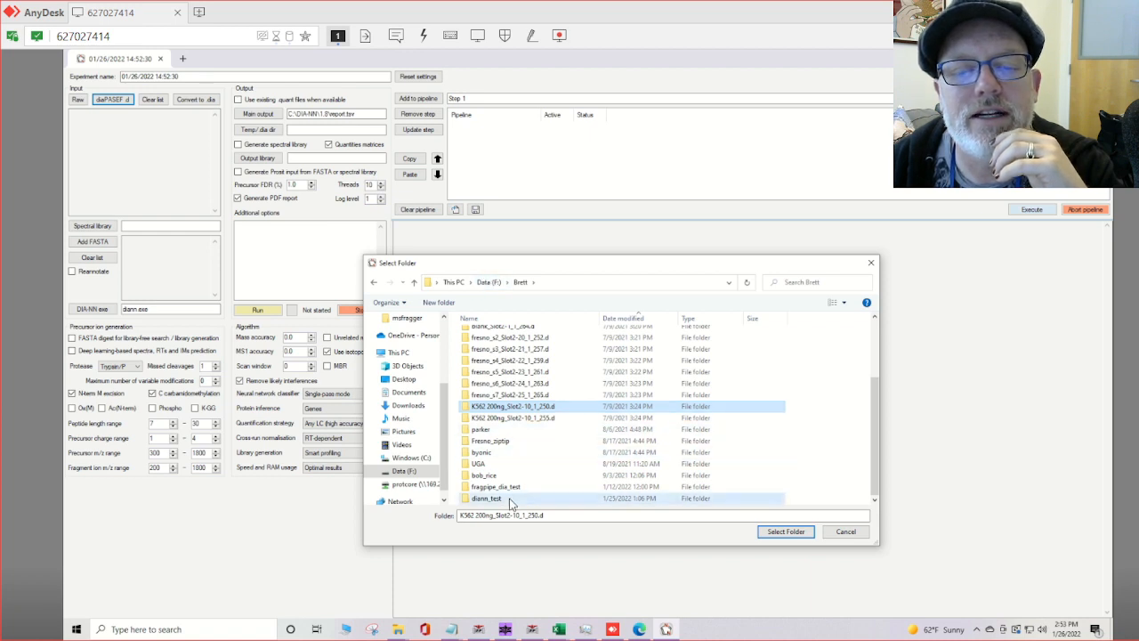
double_click(487, 498)
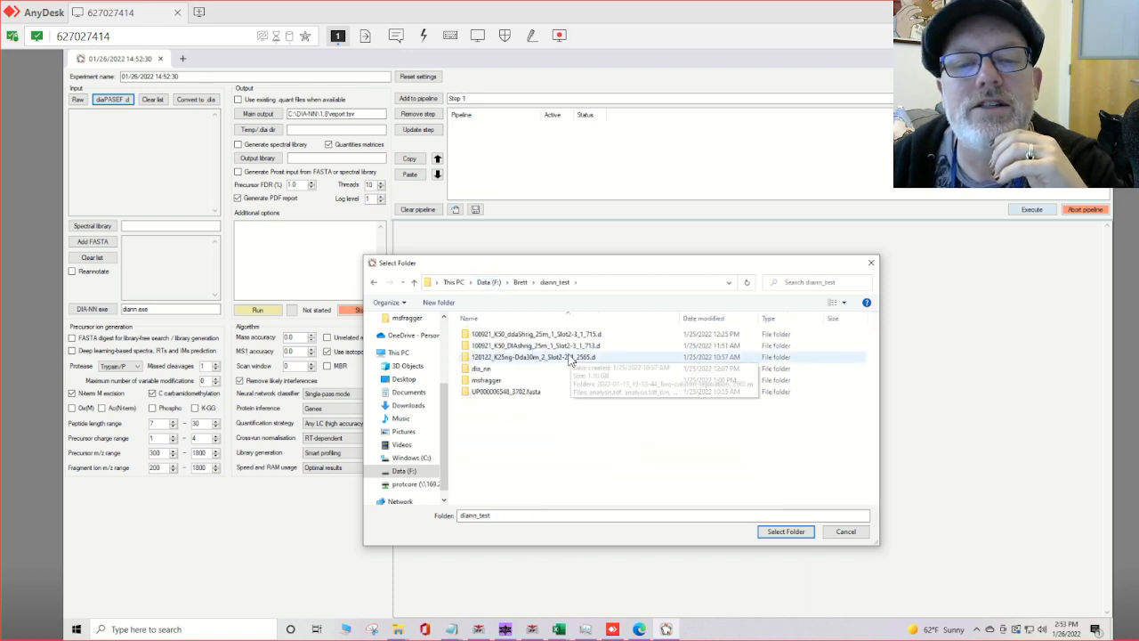
left_click(534, 345)
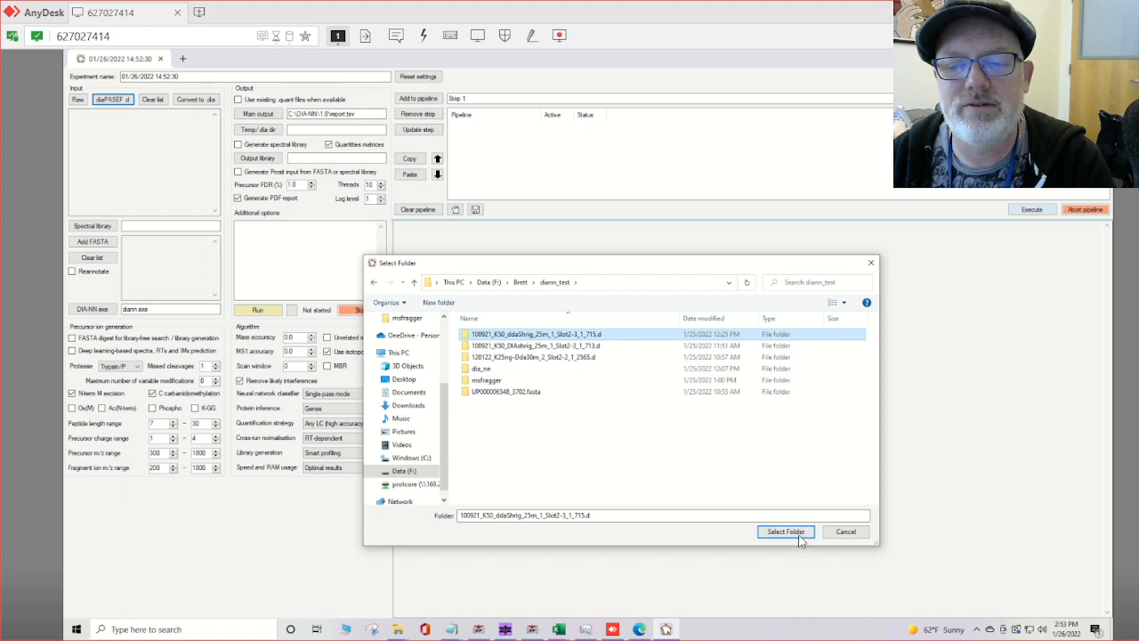
left_click(785, 531)
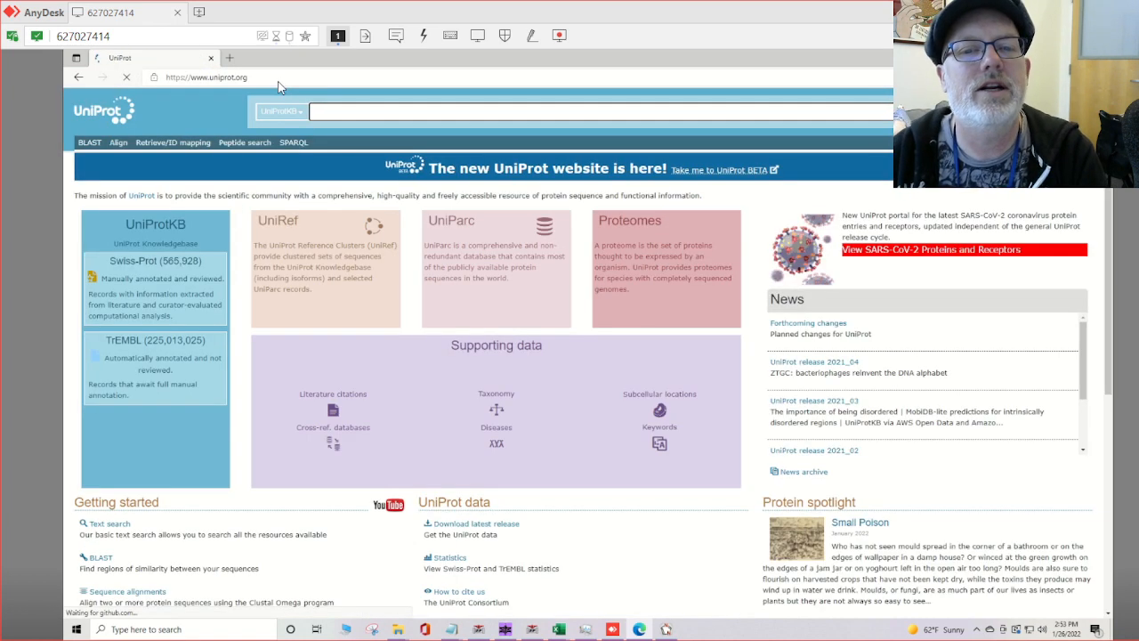
Step: Search the UniProt proteome listing for 'human'
left_click(629, 220)
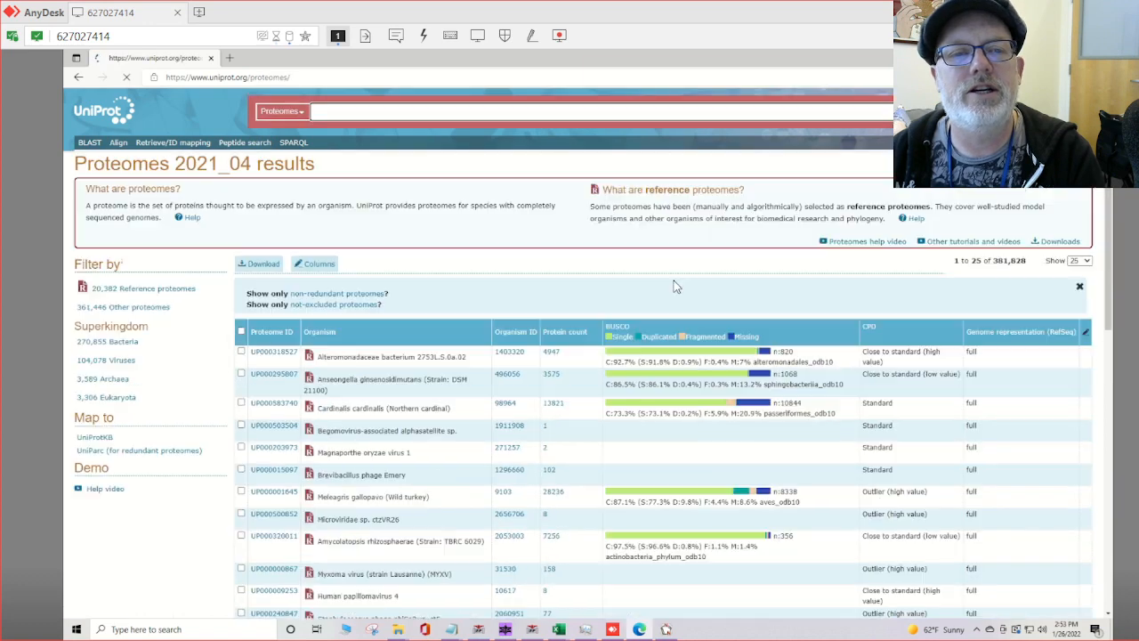
left_click(425, 110)
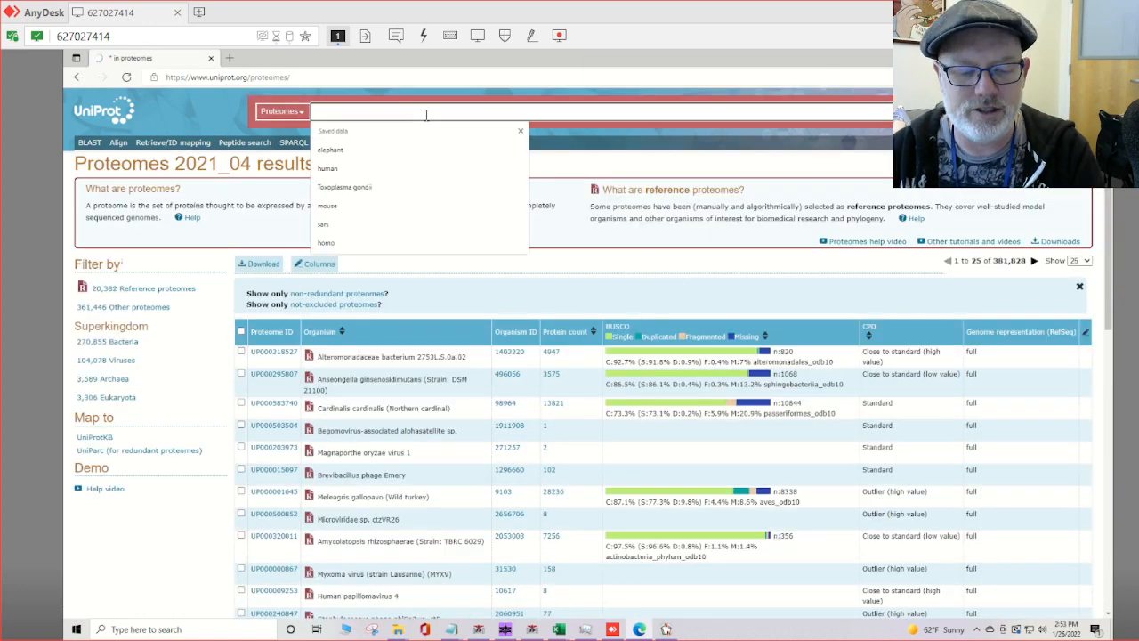
type("home")
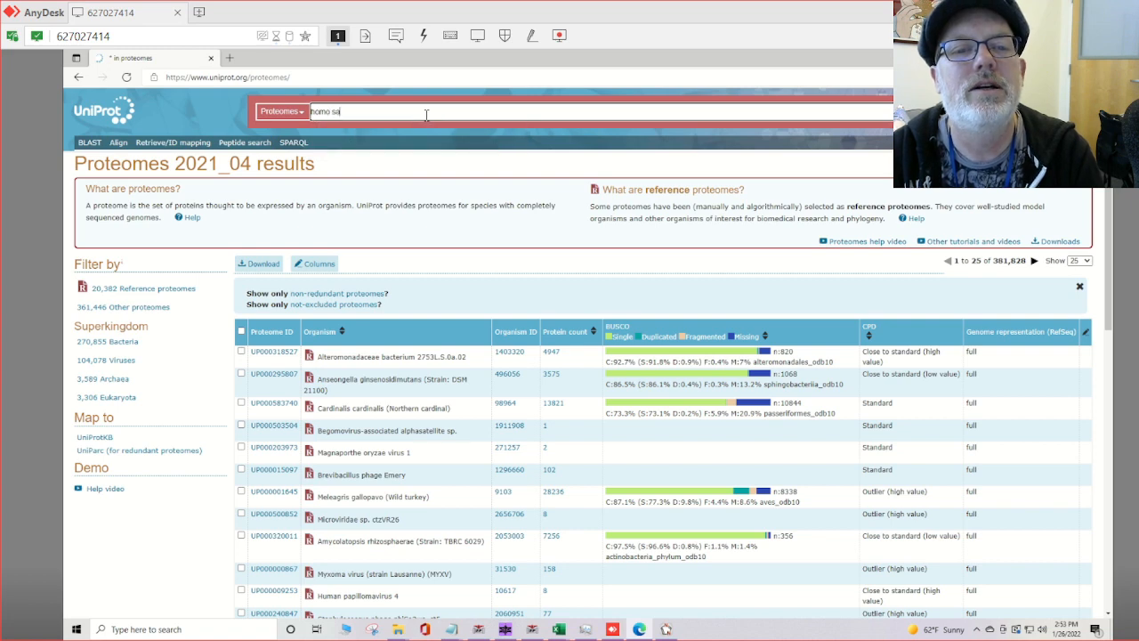
type("human")
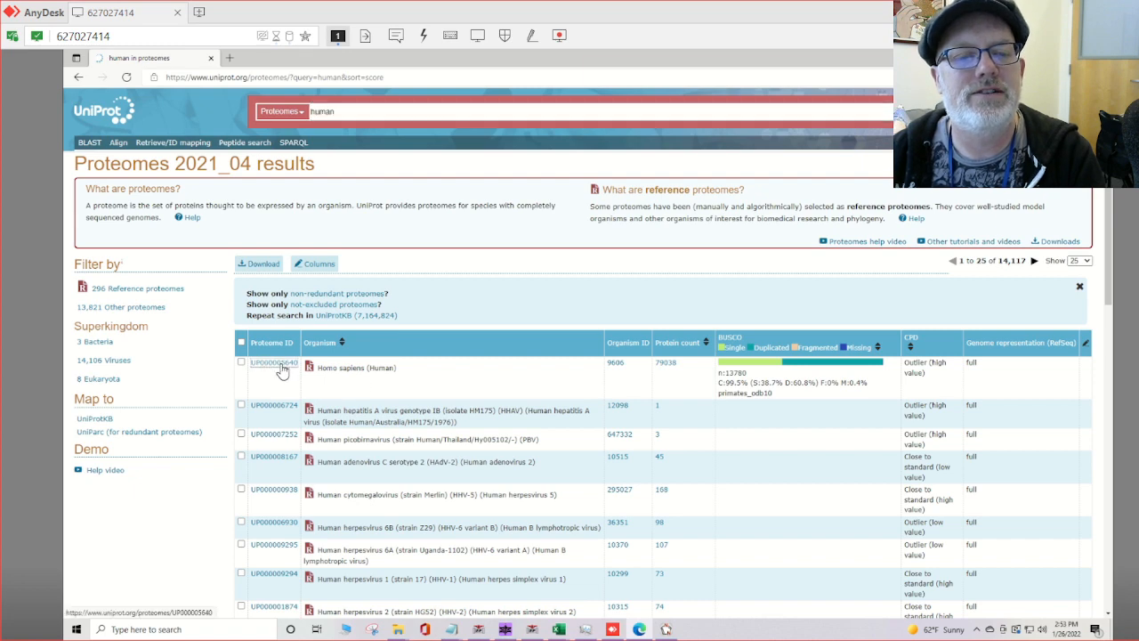
Step: Open proteome UP000005640 and download its one-protein-per-gene FASTA
left_click(279, 362)
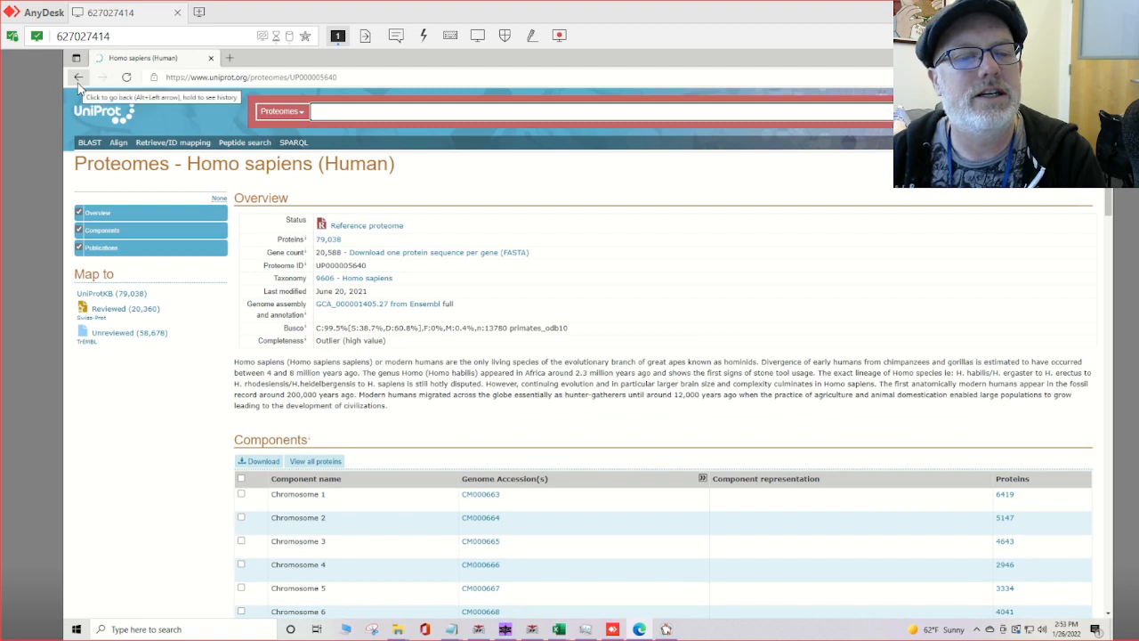
mouse_move(92, 69)
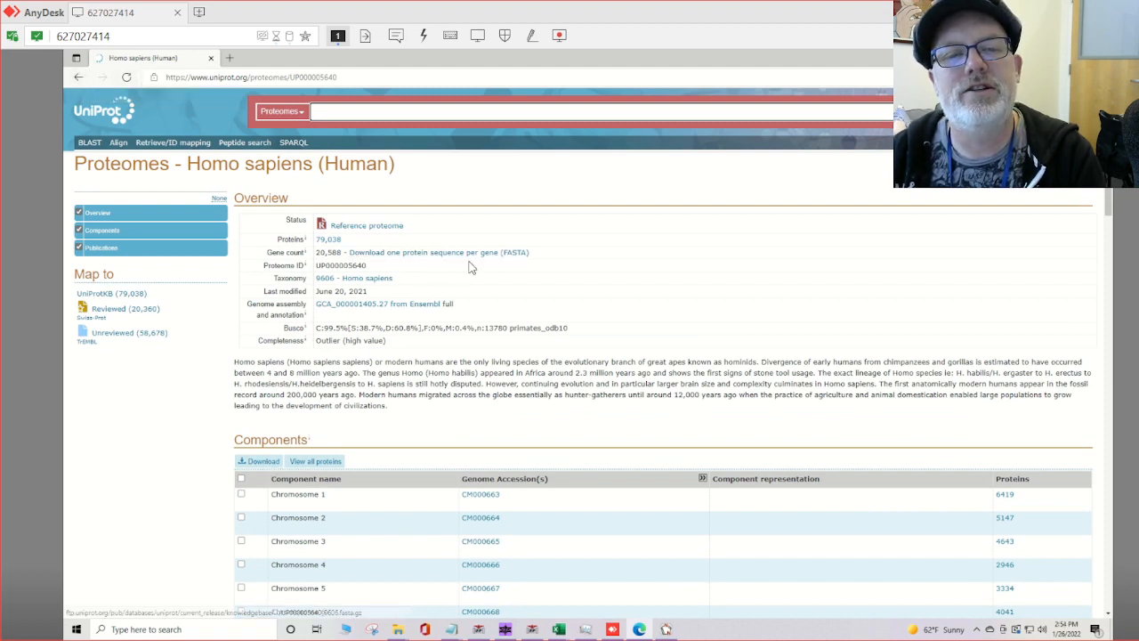
mouse_move(438, 252)
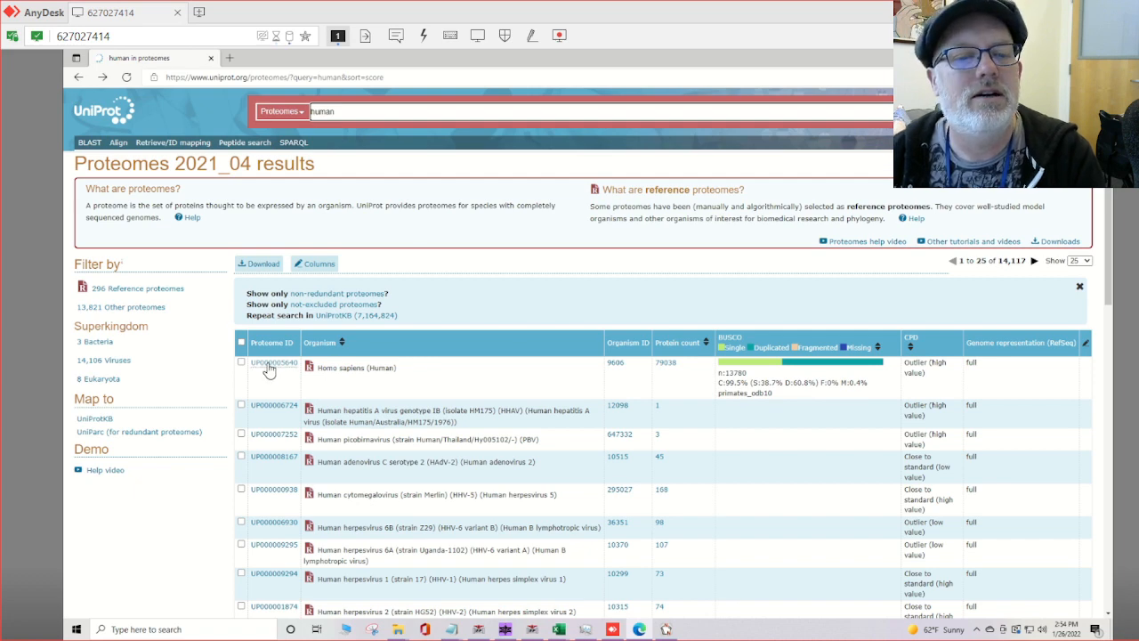
left_click(274, 362)
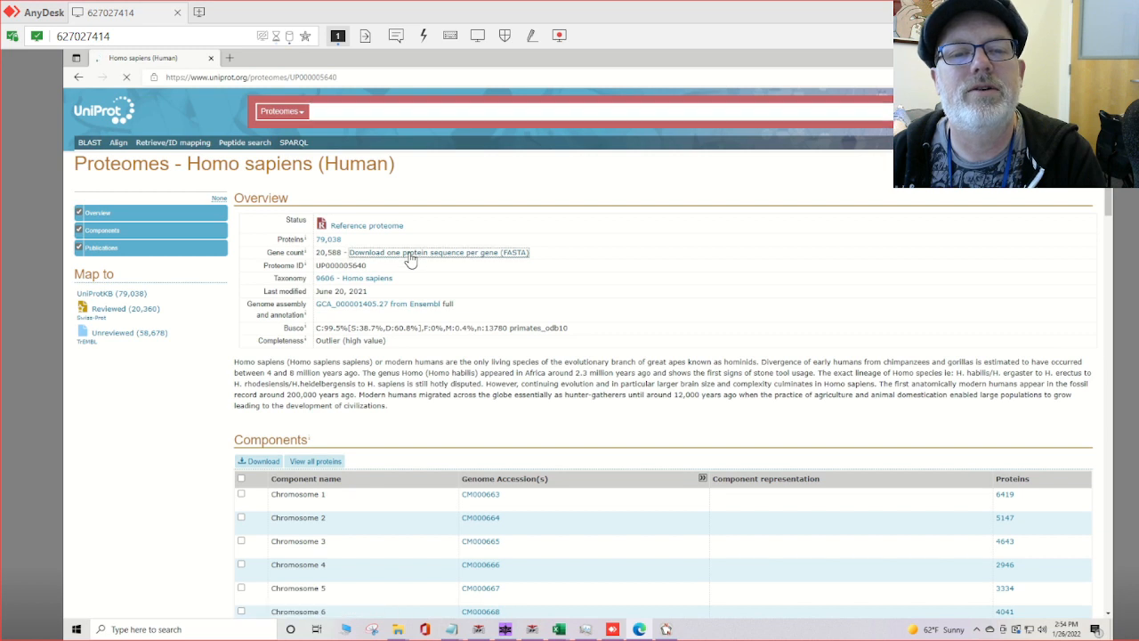
left_click(438, 252)
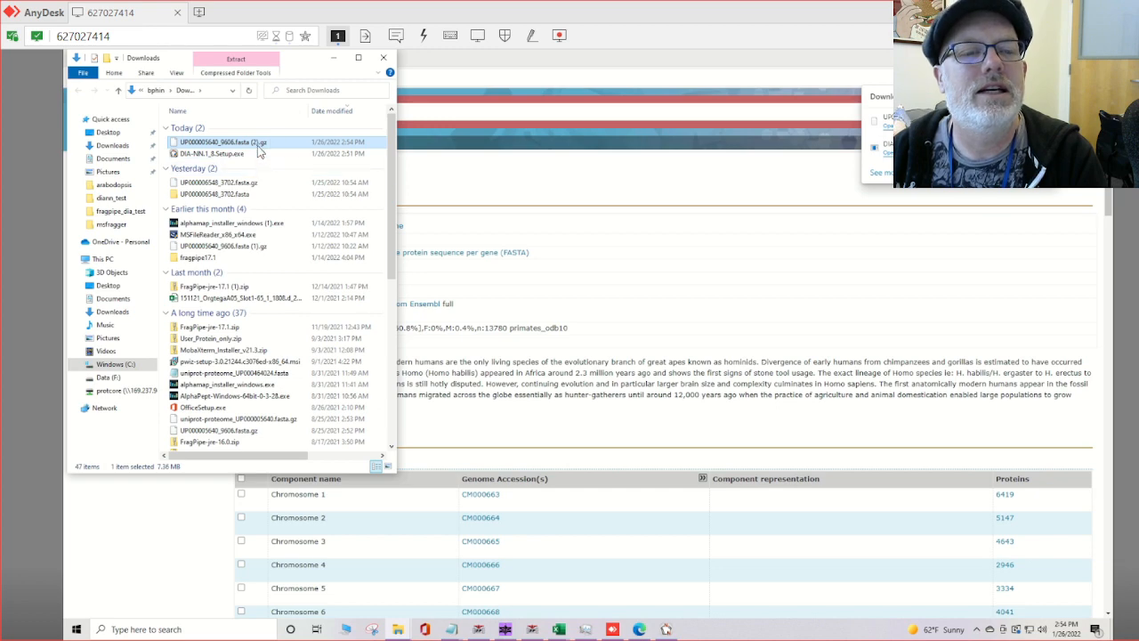
Step: Extract the human .fasta.gz archive, open the extracted folder, and copy its path
right_click(222, 141)
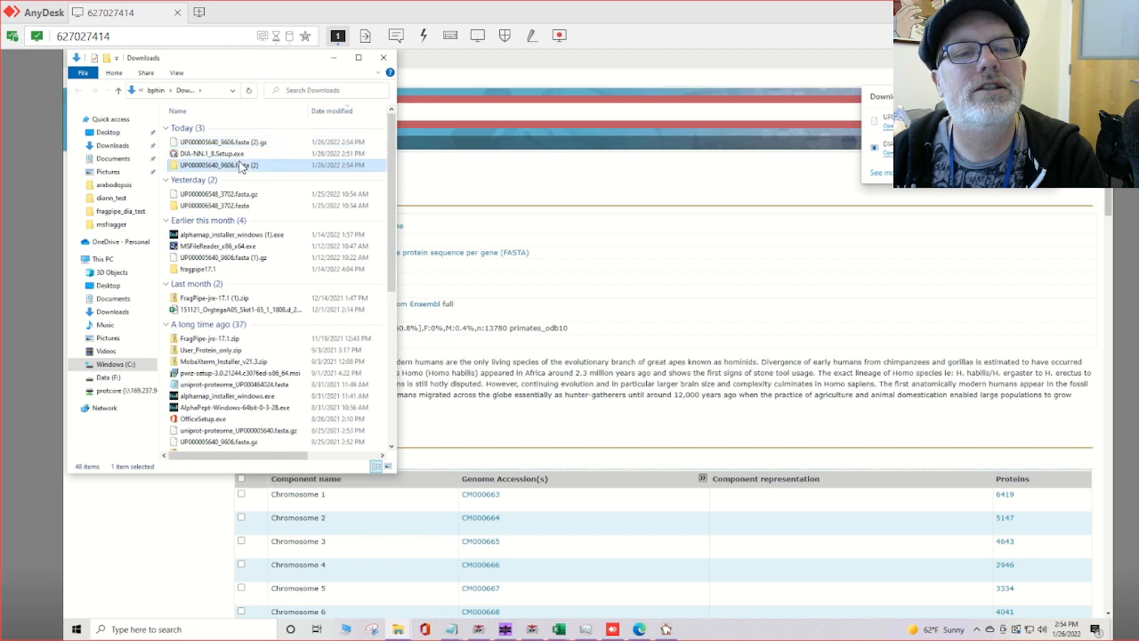
double_click(218, 165)
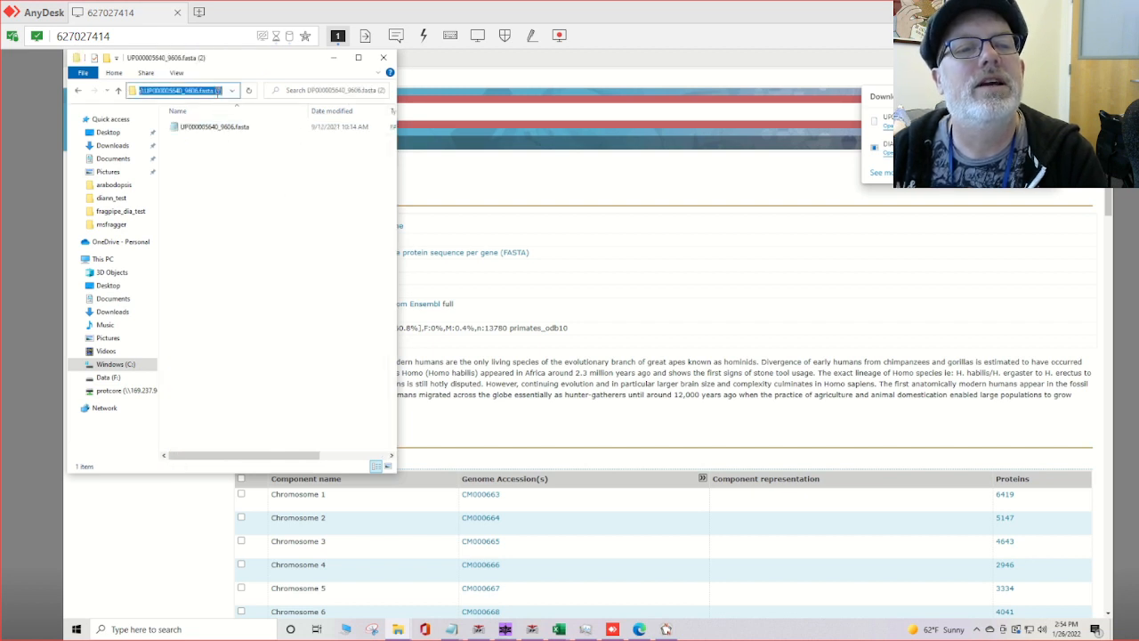
left_click(383, 57)
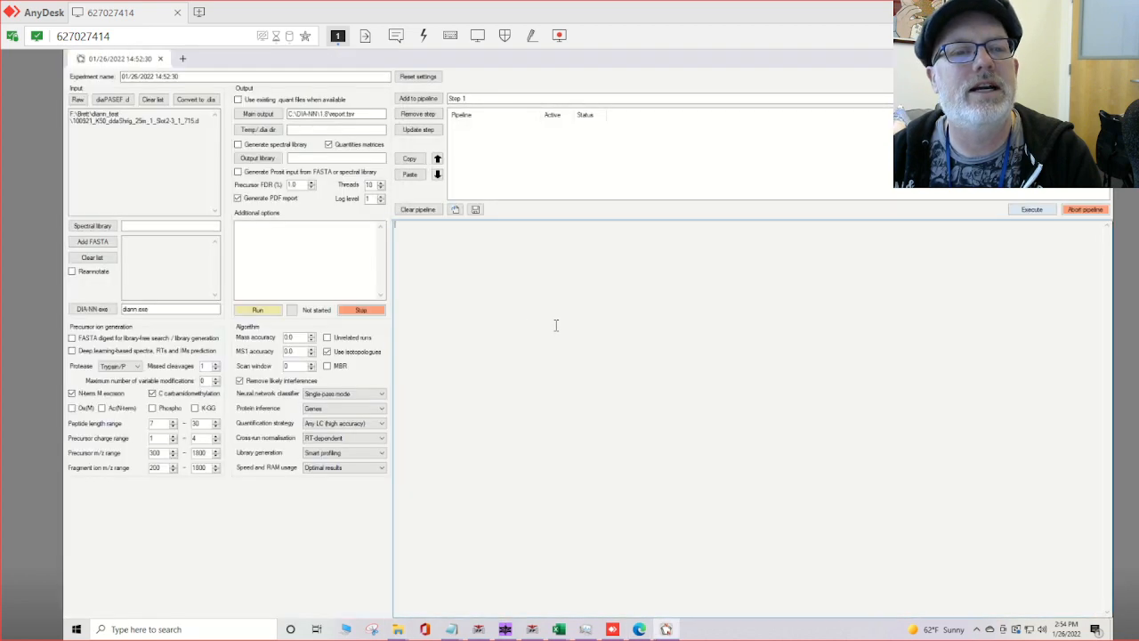
Step: Add UP000005640_9606.fasta through Add FASTA as the search database
left_click(92, 242)
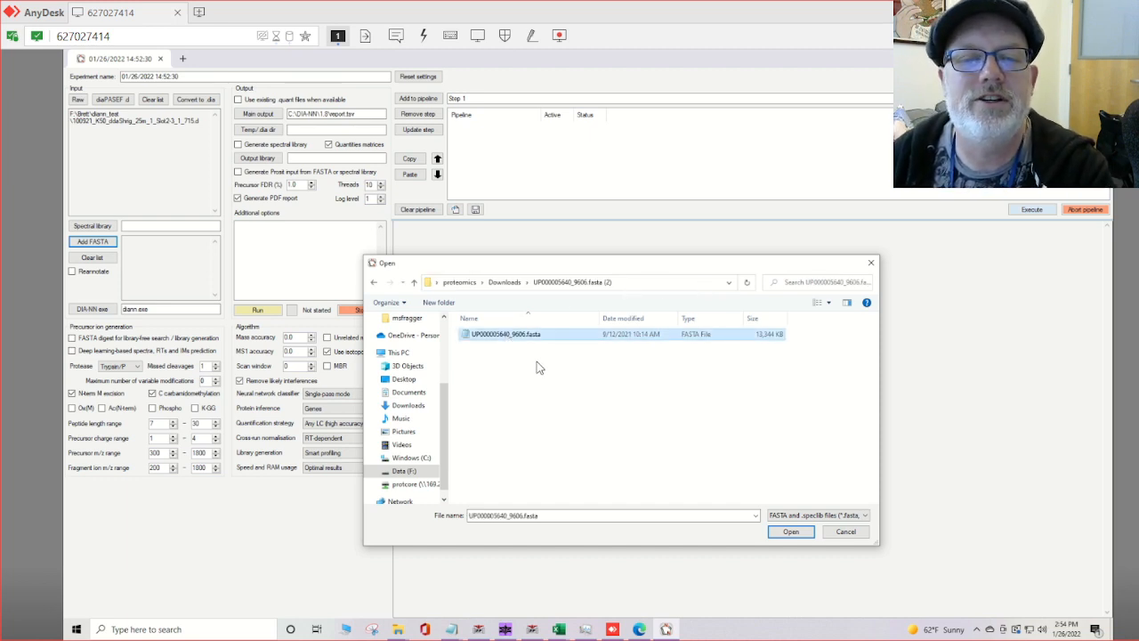
mouse_move(506, 333)
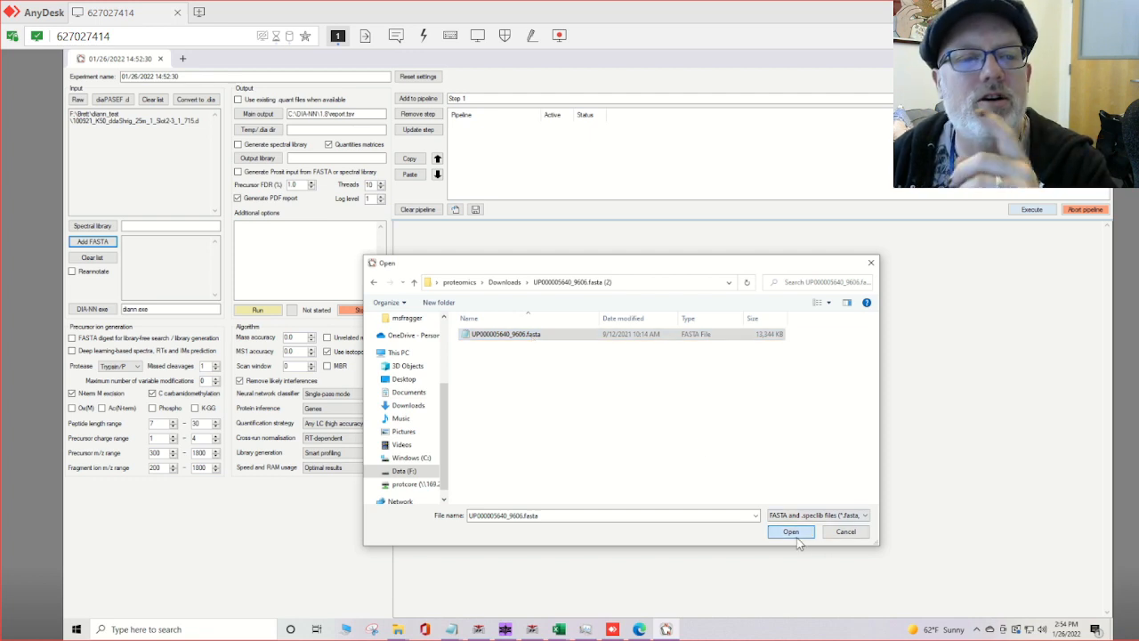
left_click(789, 531)
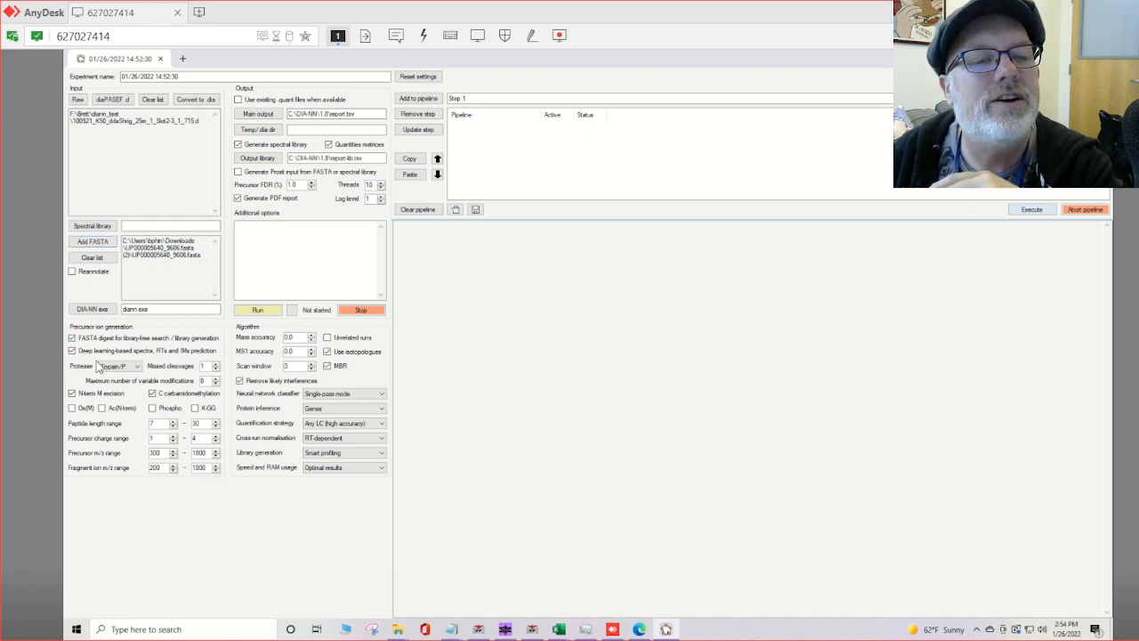
mouse_move(142, 356)
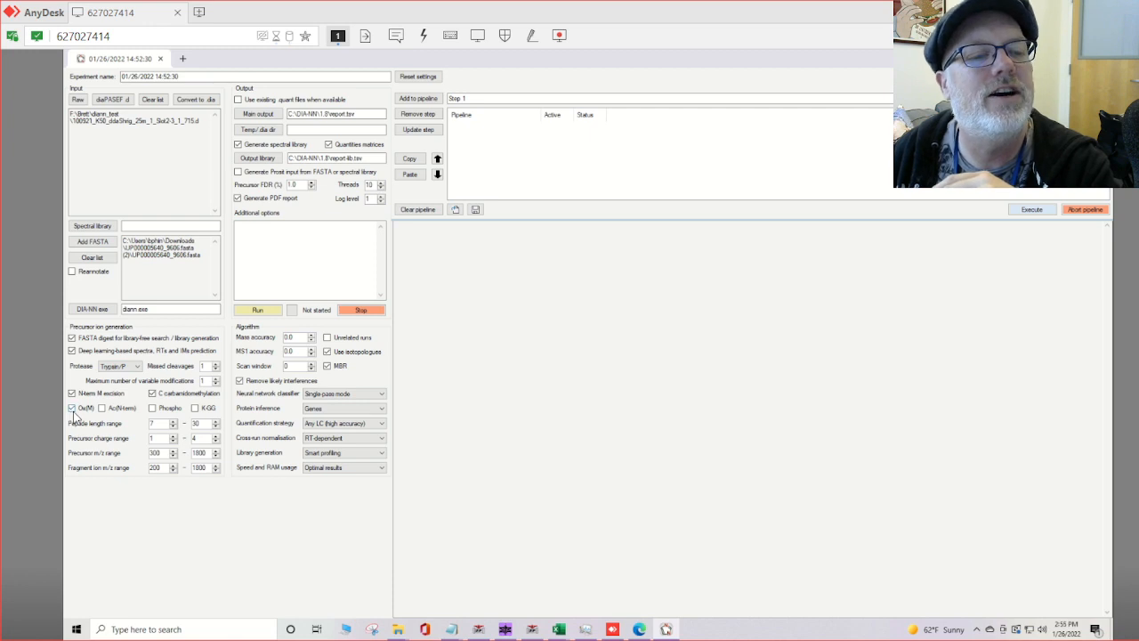
mouse_move(73, 407)
type("10")
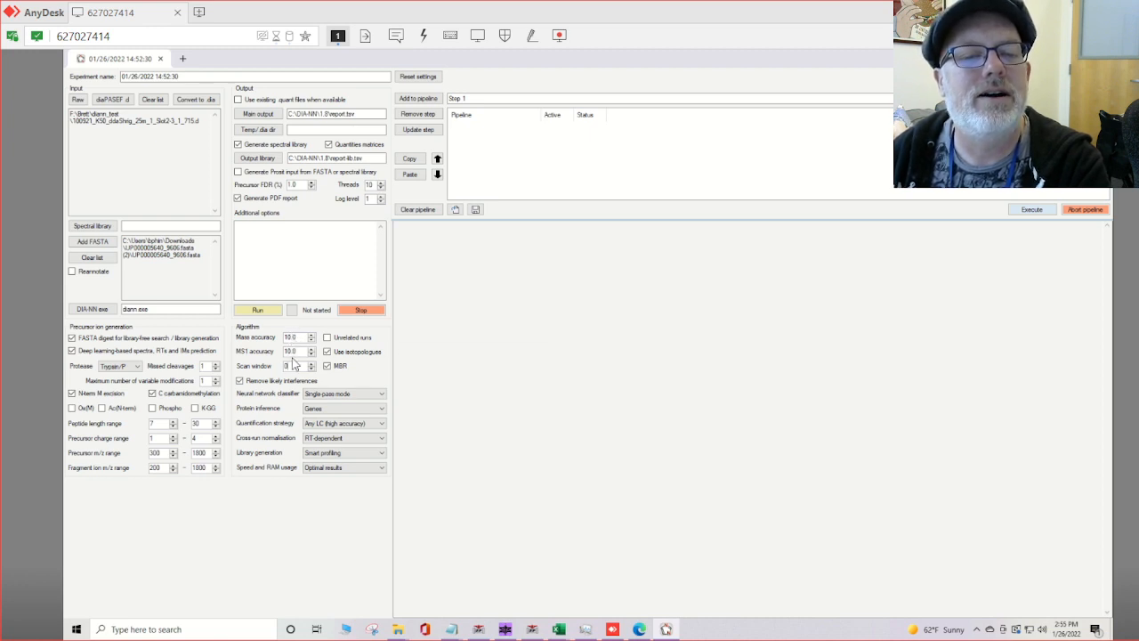
mouse_move(258, 354)
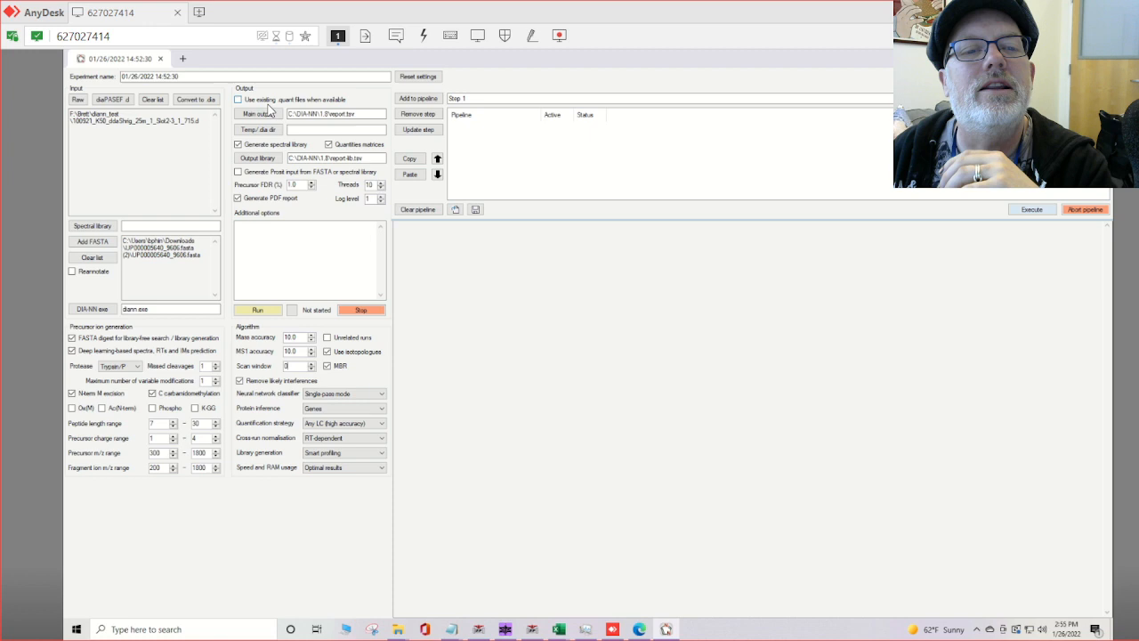
Step: Save the main output report as dia-nn.tsv in F:\Brett\dia-nn_feb
left_click(258, 114)
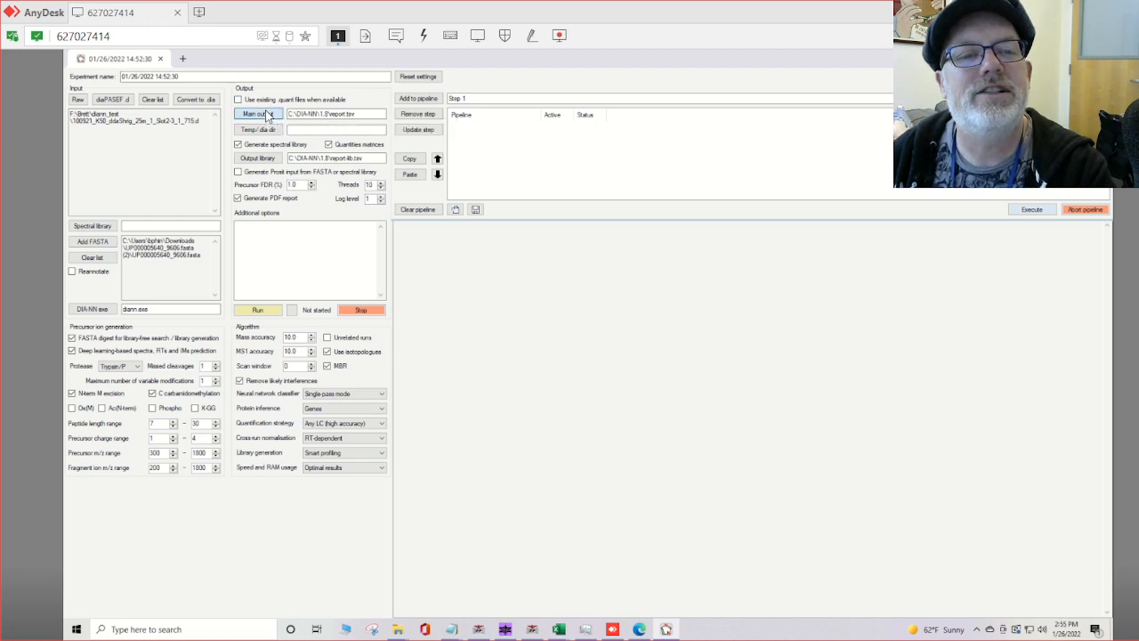
left_click(257, 113)
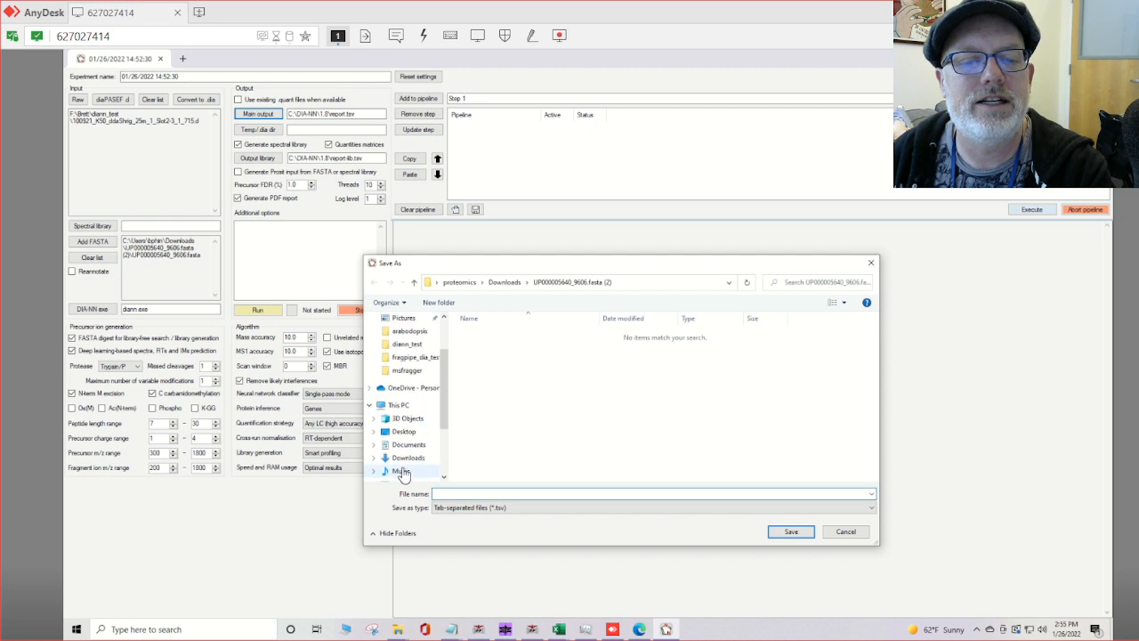
left_click(405, 423)
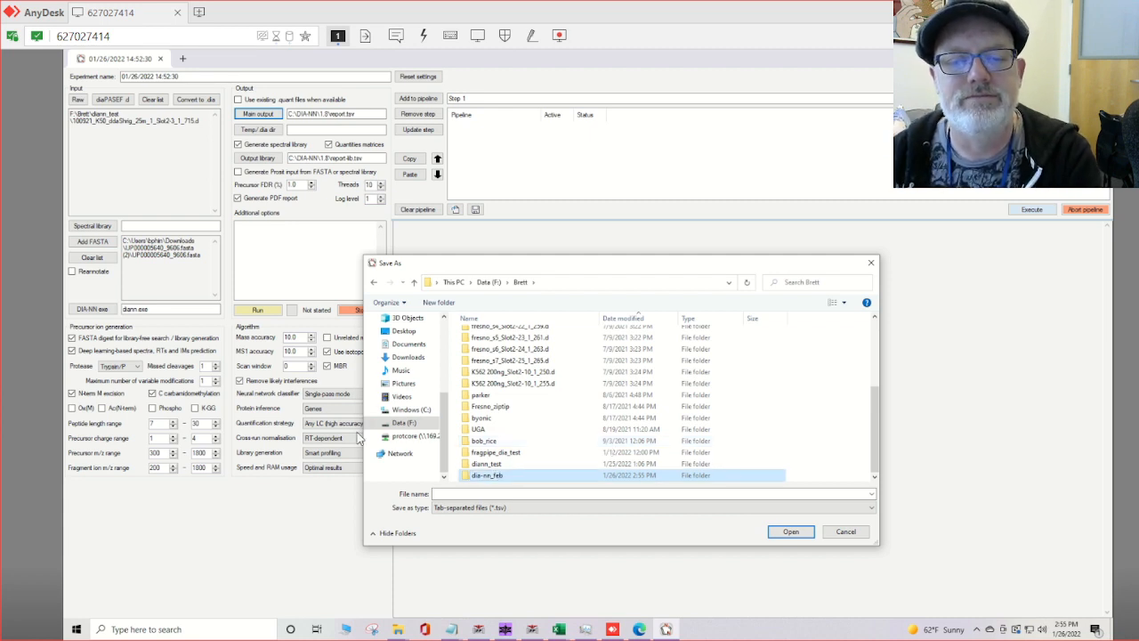
double_click(487, 475)
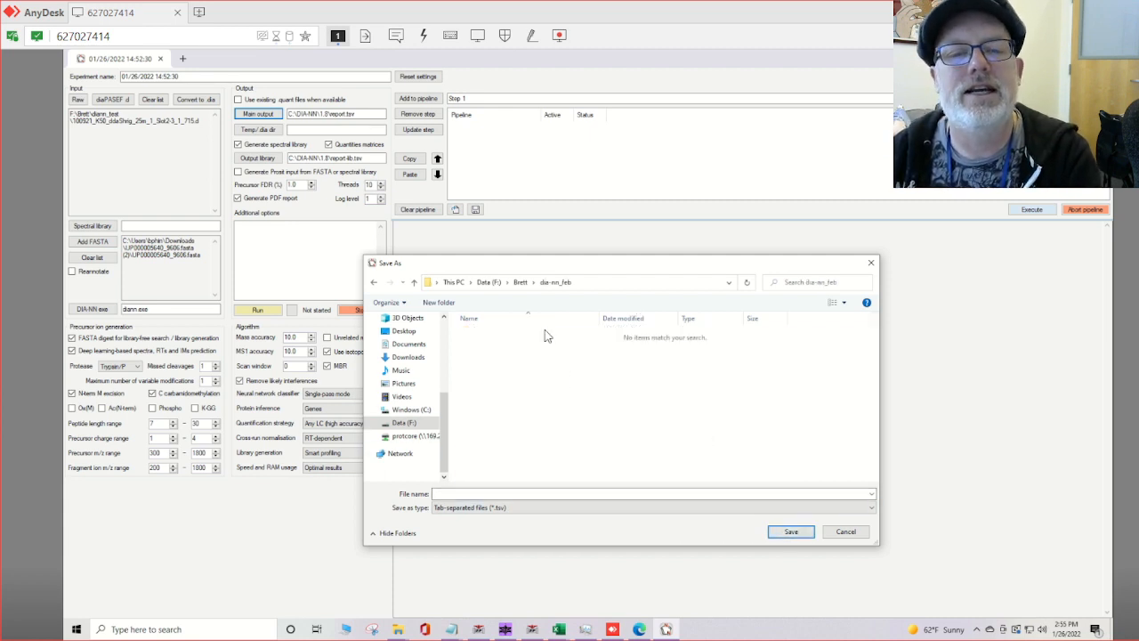
left_click(650, 494)
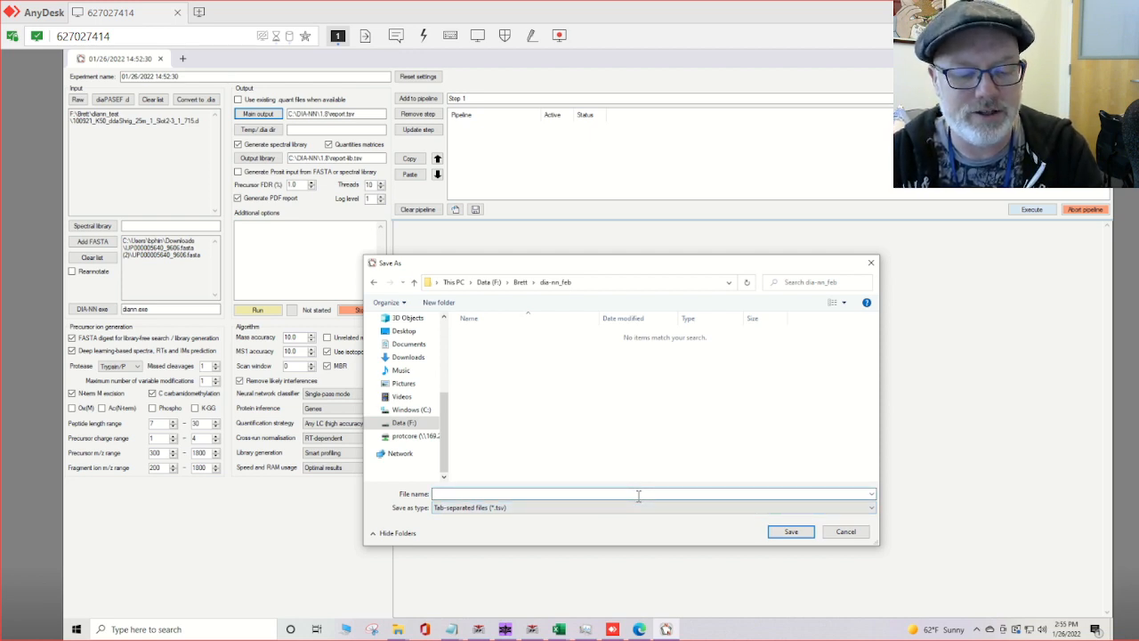
type("dia-n")
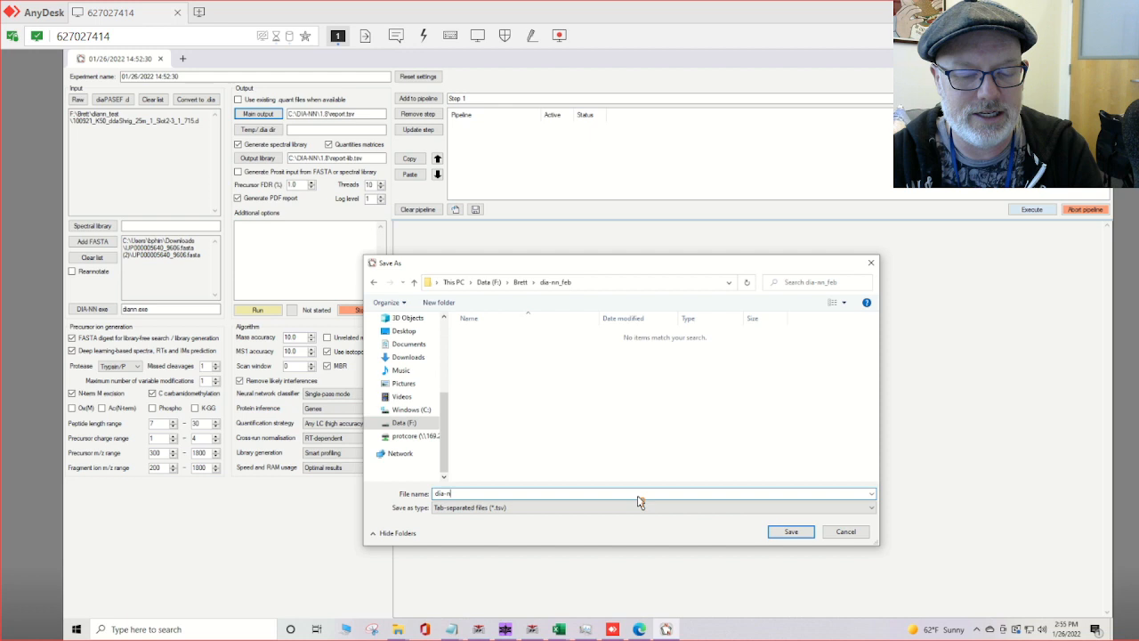
left_click(789, 531)
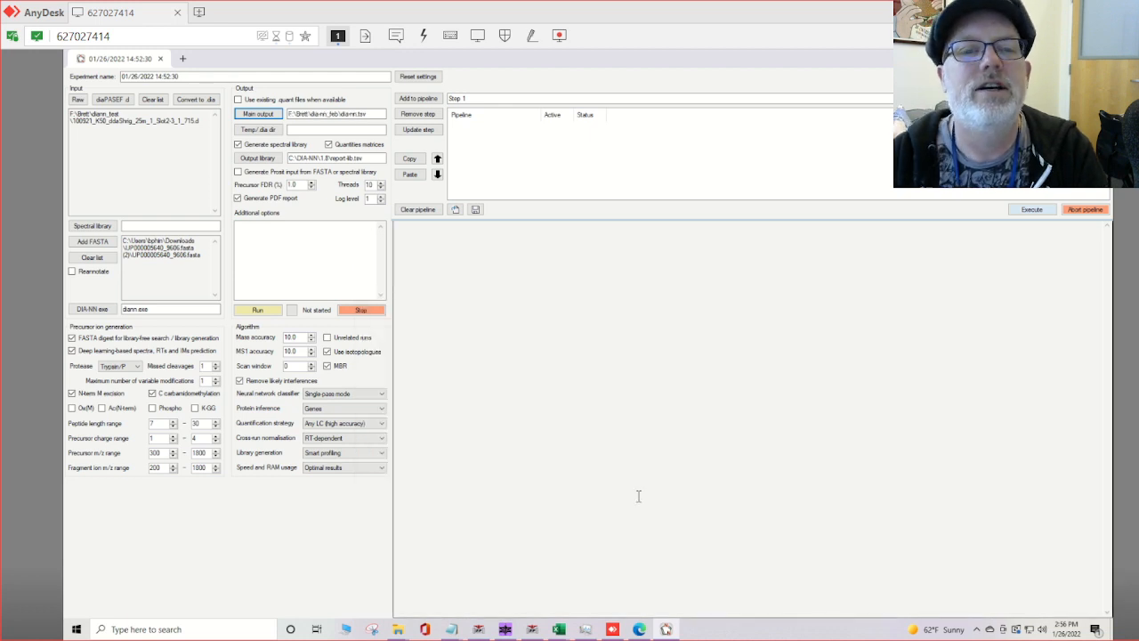
Step: Set the output spectral library to spec_library.tsv in Data (F:) > Brett > dia-nn_feb
left_click(258, 158)
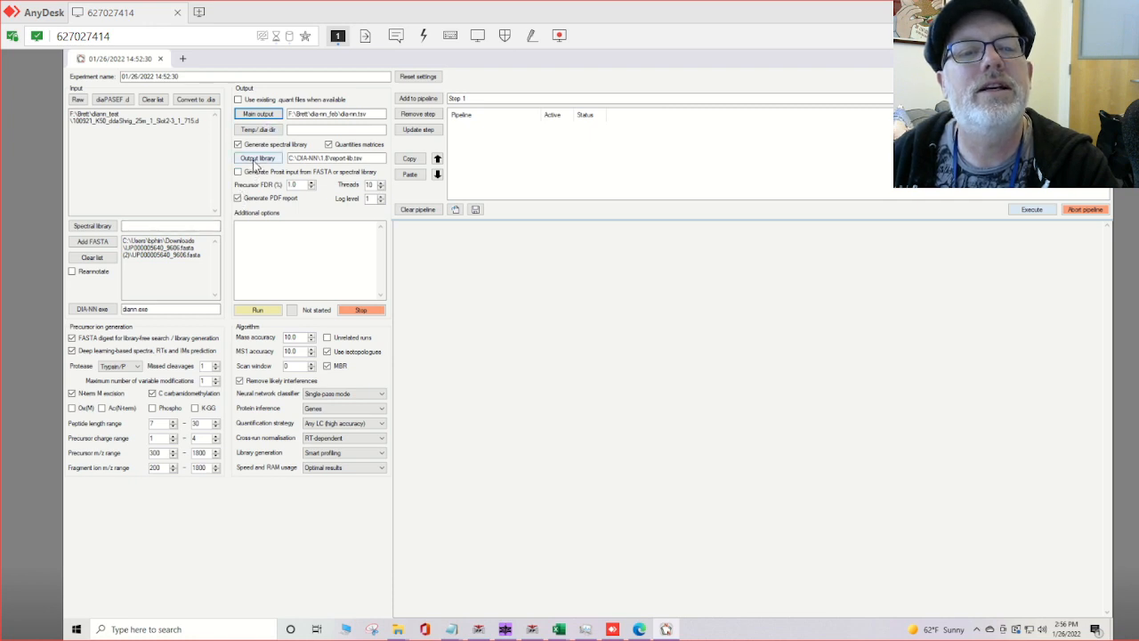
left_click(259, 157)
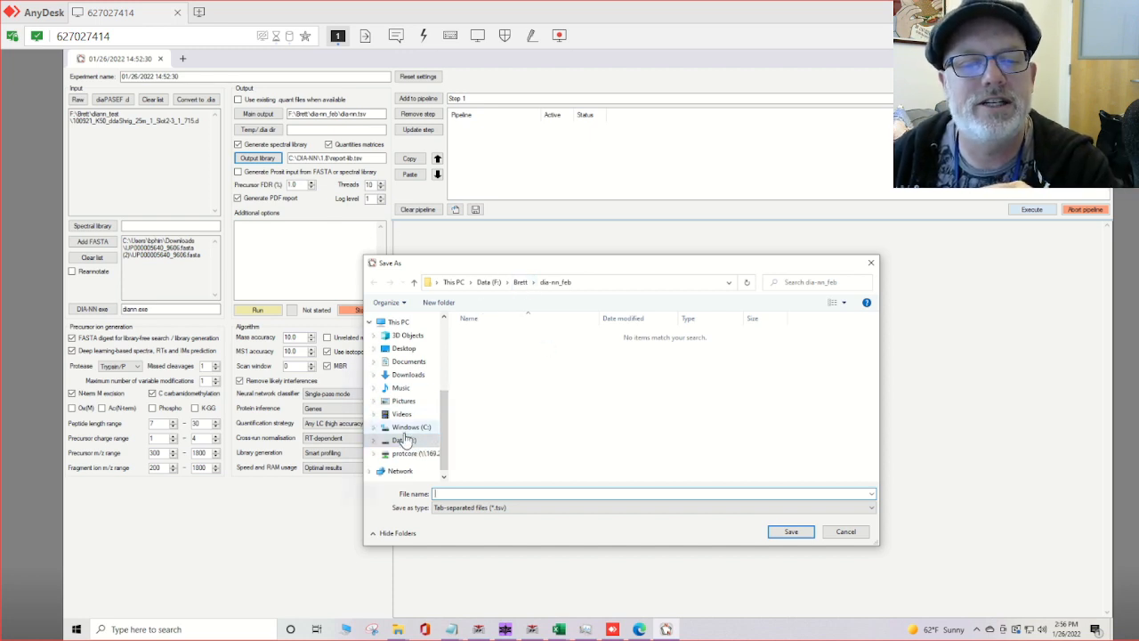
left_click(405, 440)
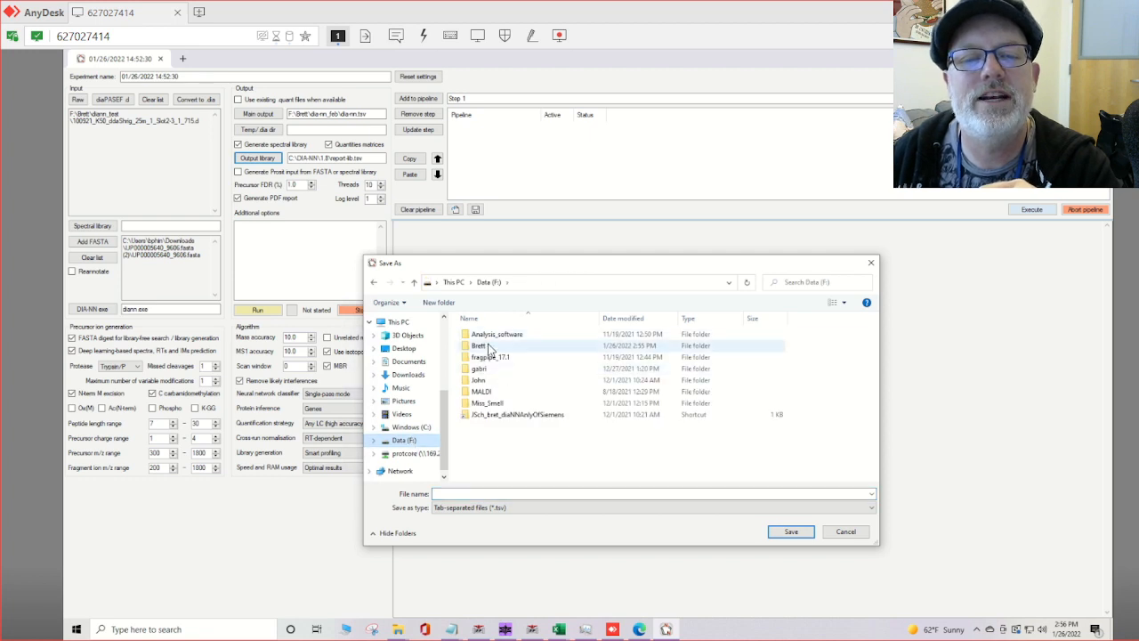
double_click(479, 345)
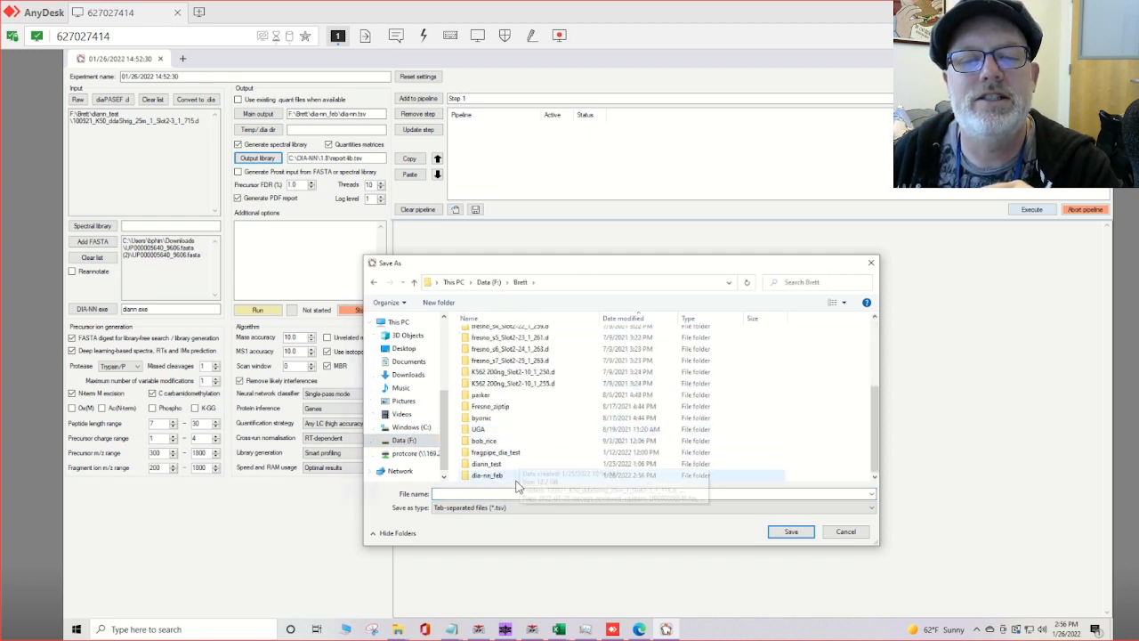
double_click(486, 474)
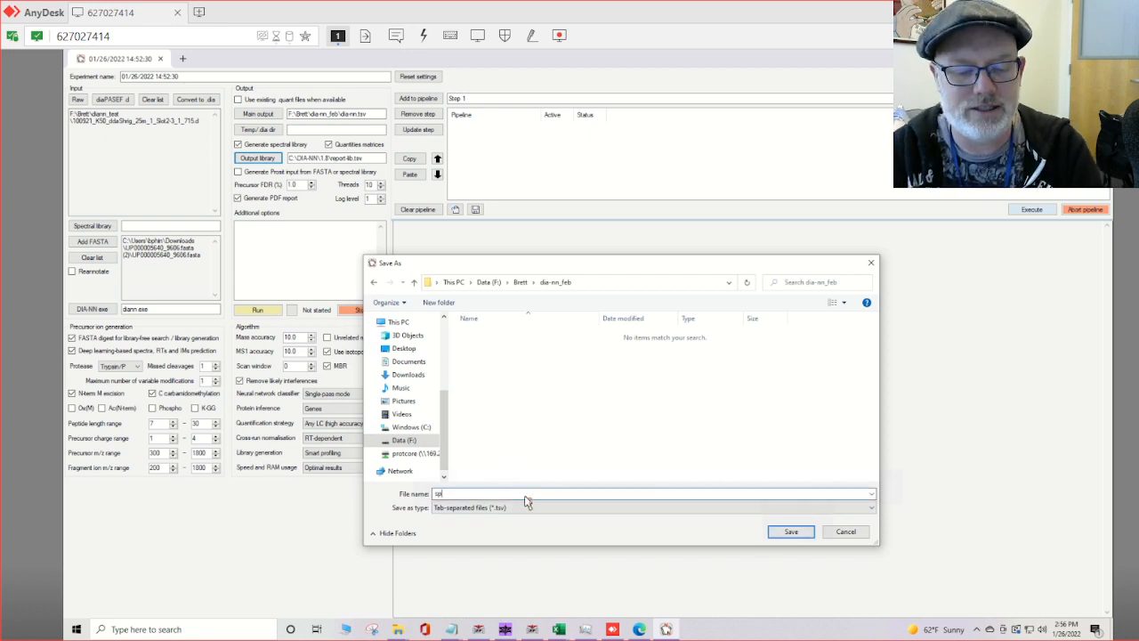
type("spec_library")
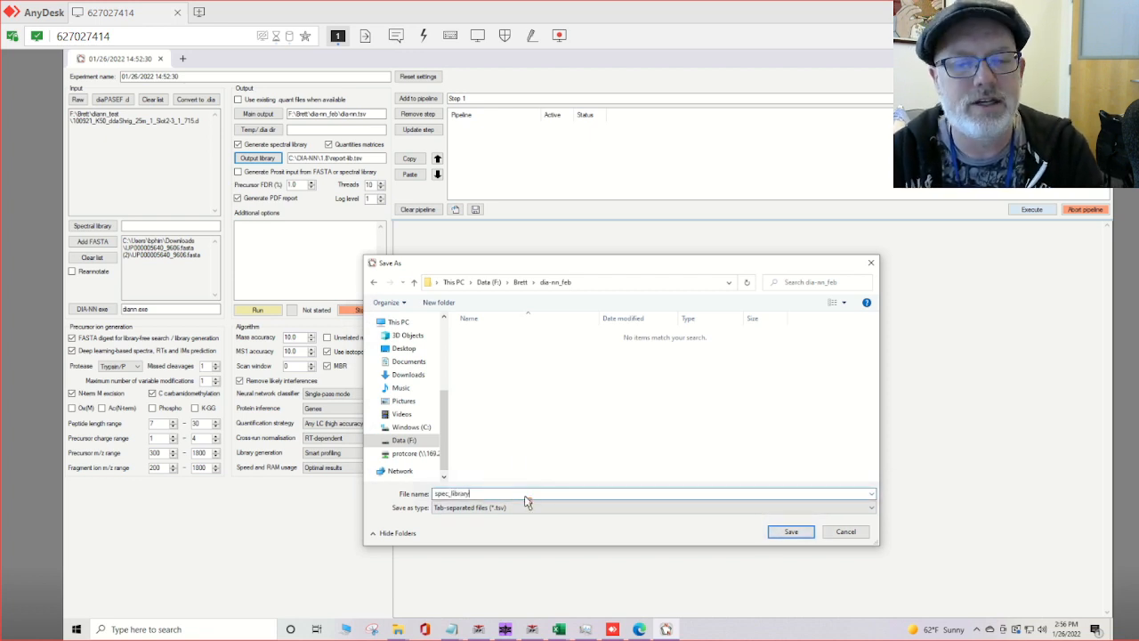
left_click(790, 531)
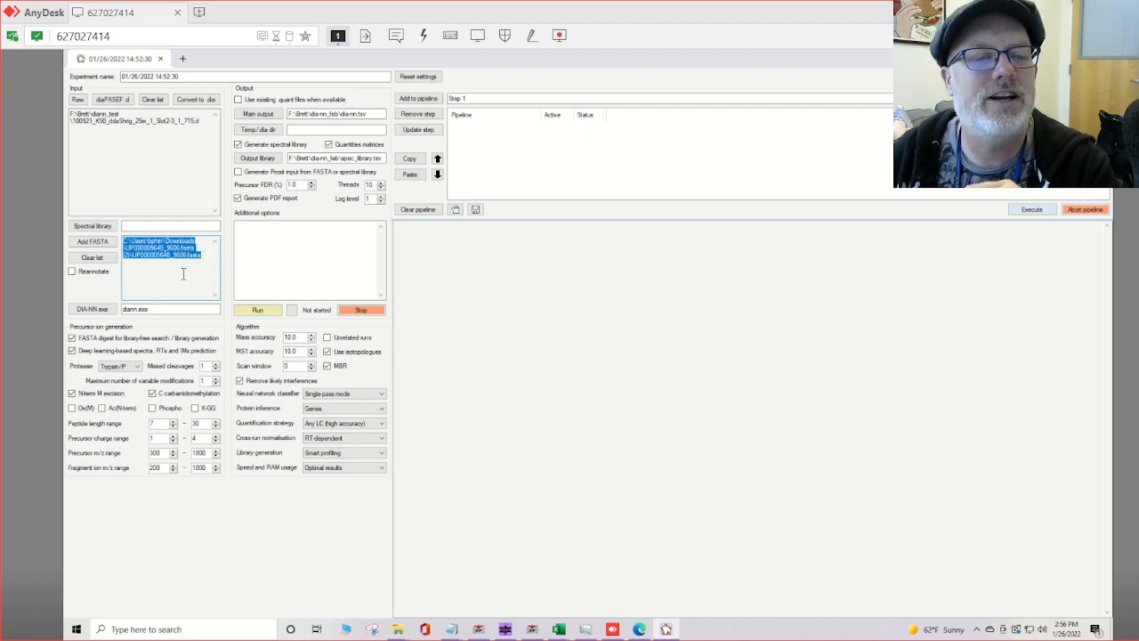
mouse_move(127, 337)
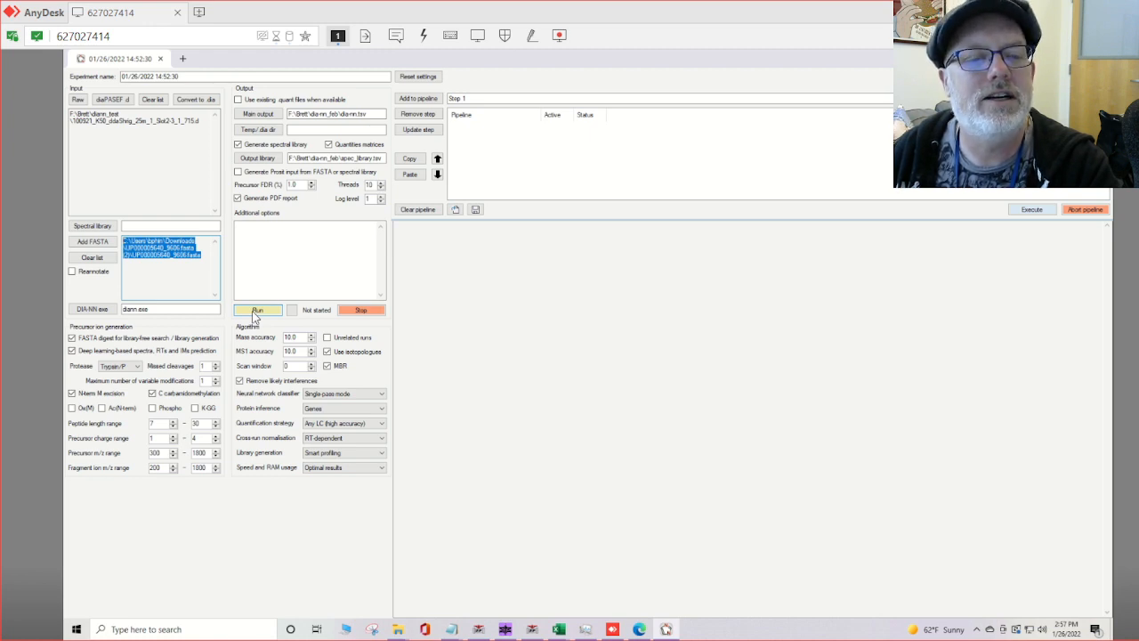
Step: Launch the library-free search, then request stopping it to bring up the confirmation
left_click(257, 310)
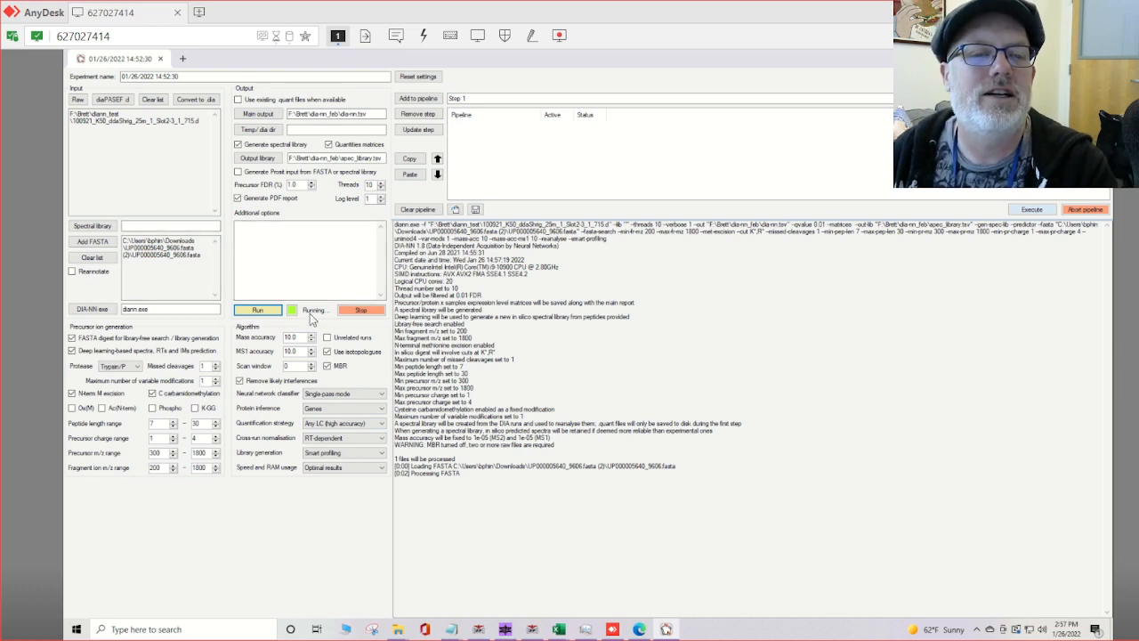
left_click(361, 310)
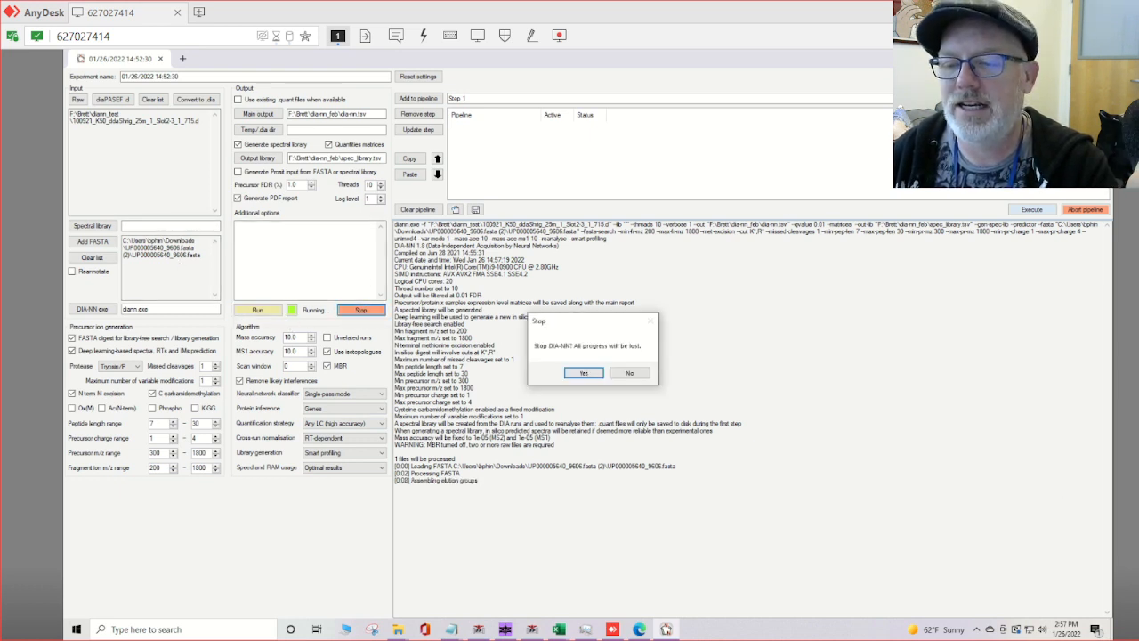